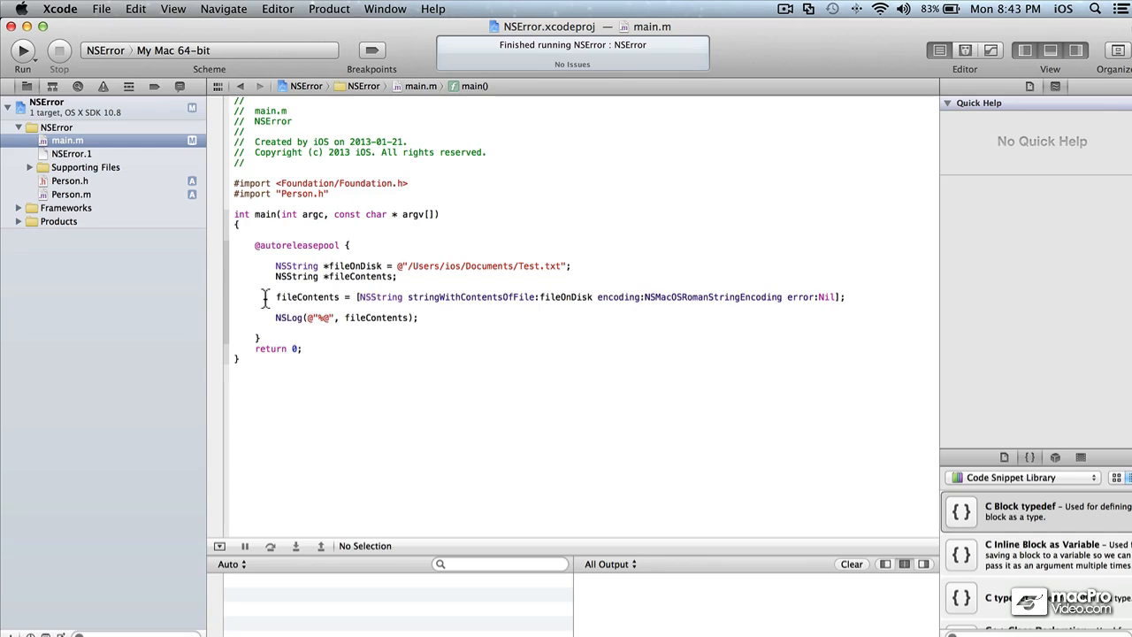
# Build and run the file-reading program so the console logs 'This is a test of NSError!'
pyautogui.click(238, 287)
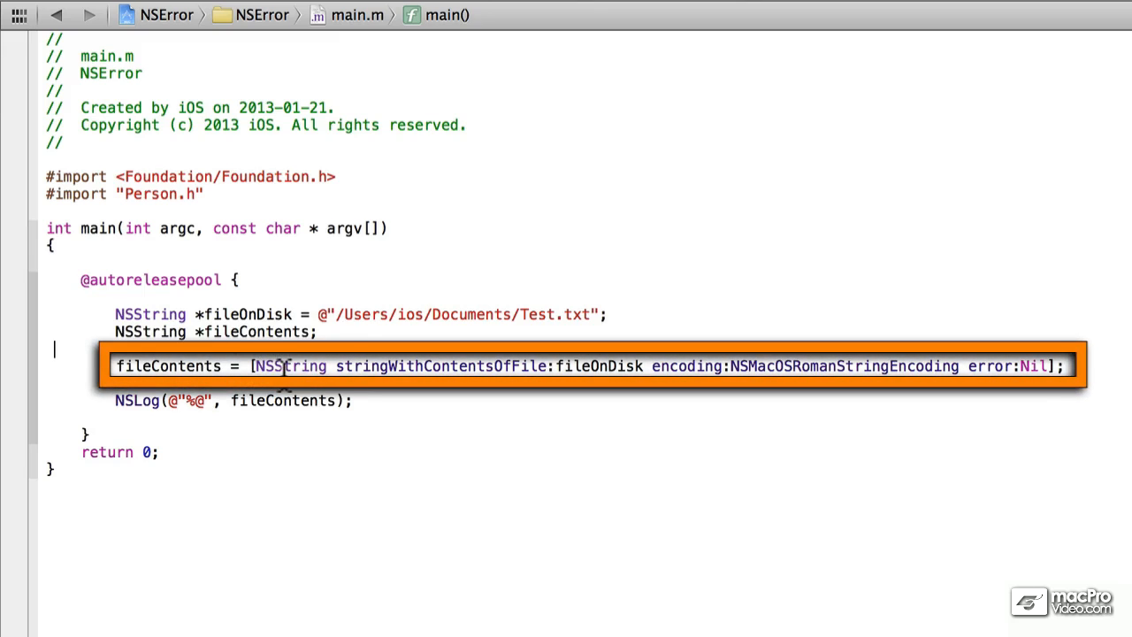
pyautogui.moveTo(528, 366)
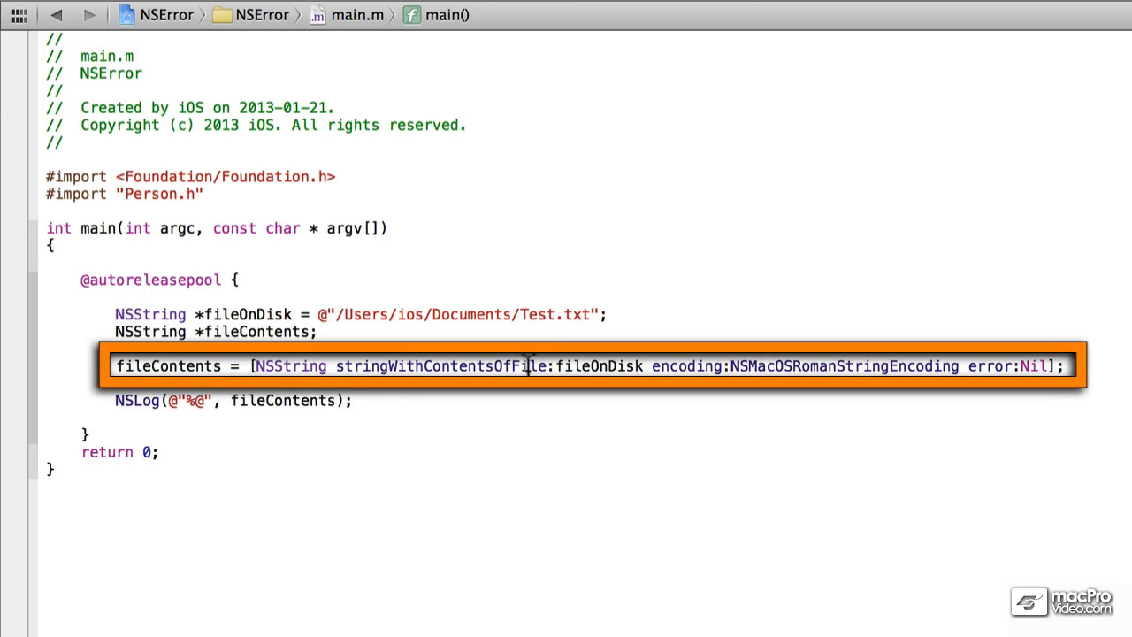
pyautogui.click(232, 399)
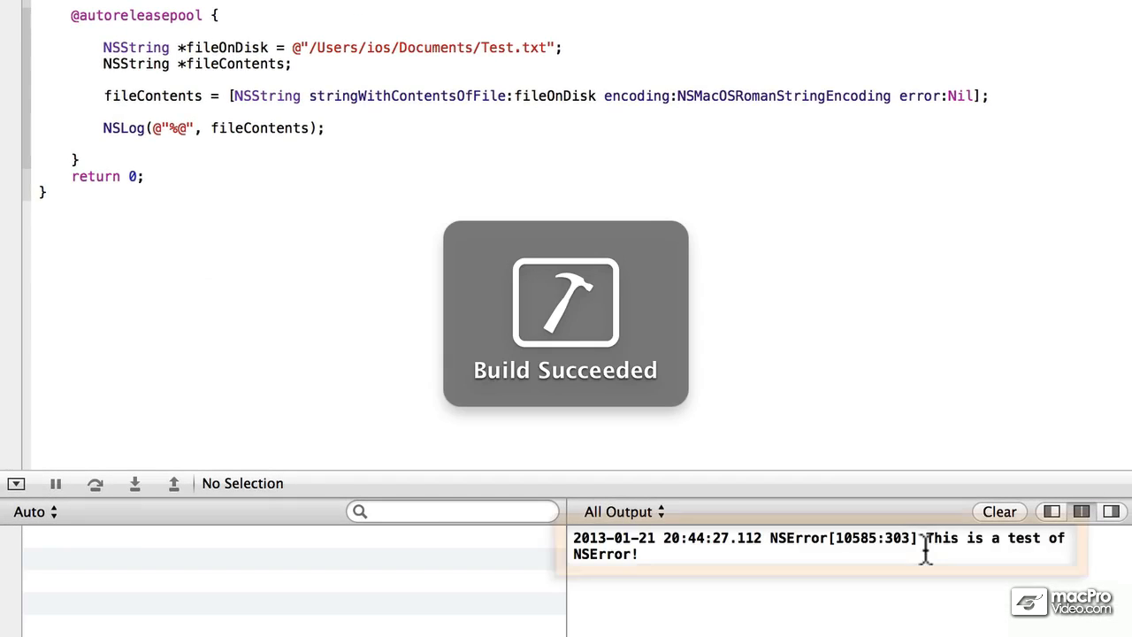
# Change the file path from Test.txt to Test2.txt so the run logs (null)
pyautogui.tripleClick(796, 545)
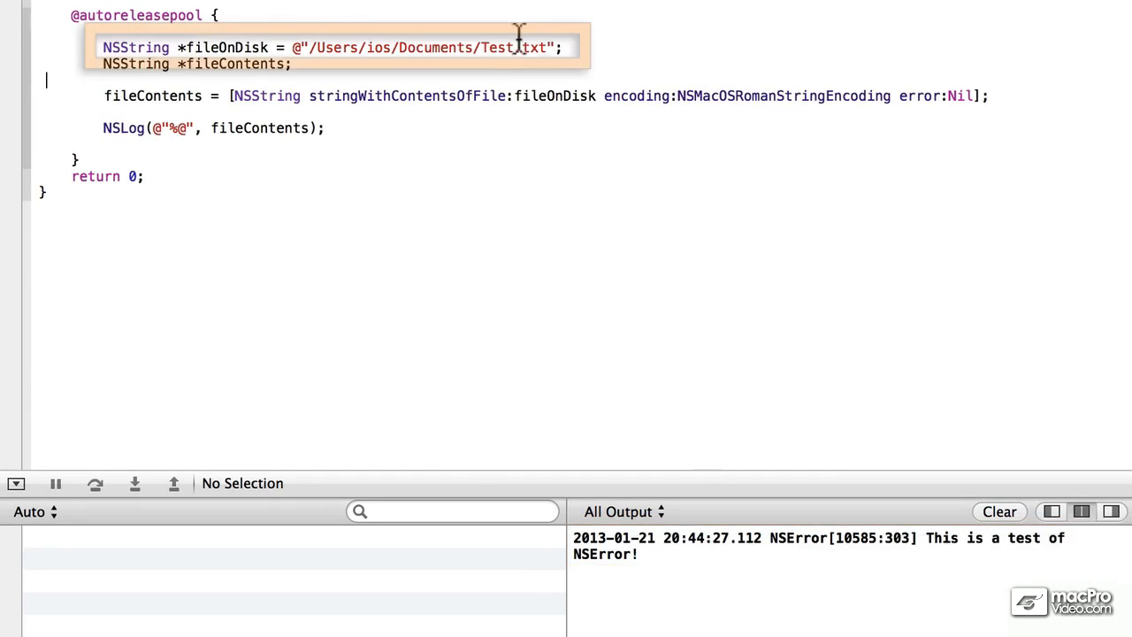
pyautogui.write('2')
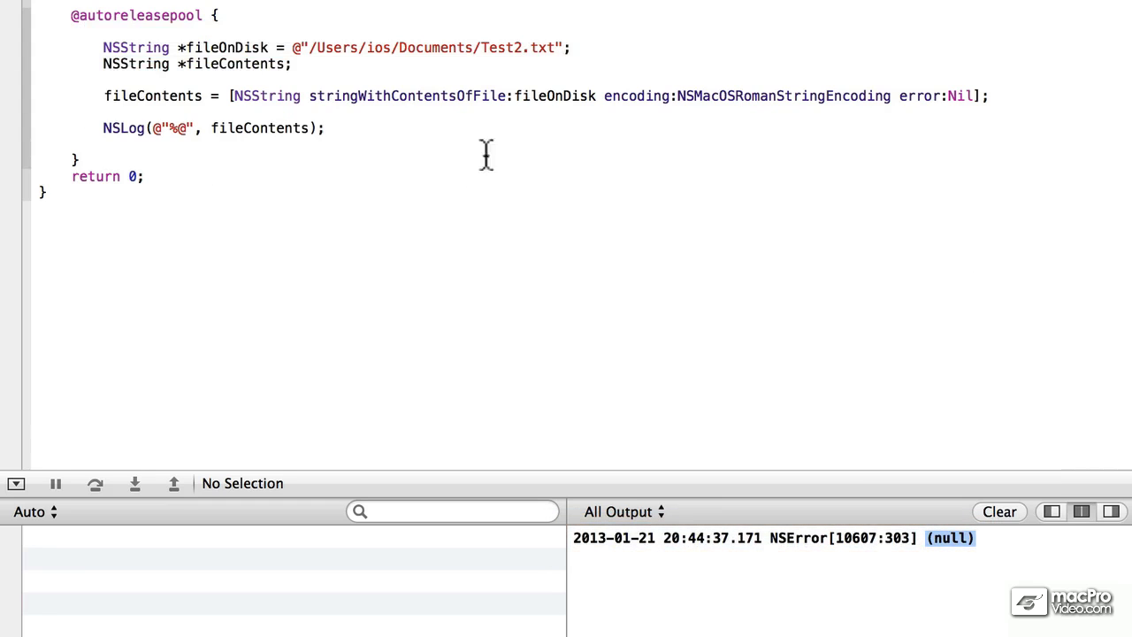
pyautogui.moveTo(553, 194)
pyautogui.write('NSError *e')
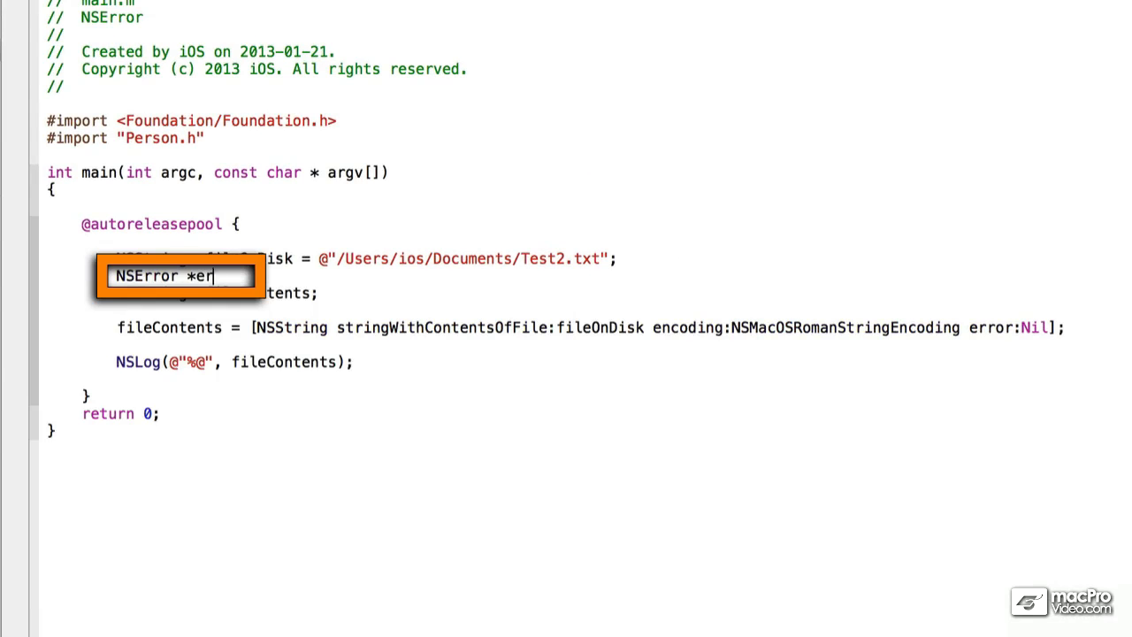
# Declare NSError *error, pass &error to stringWithContentsOfFile, and test whether fileContents is nil
pyautogui.write('ror;')
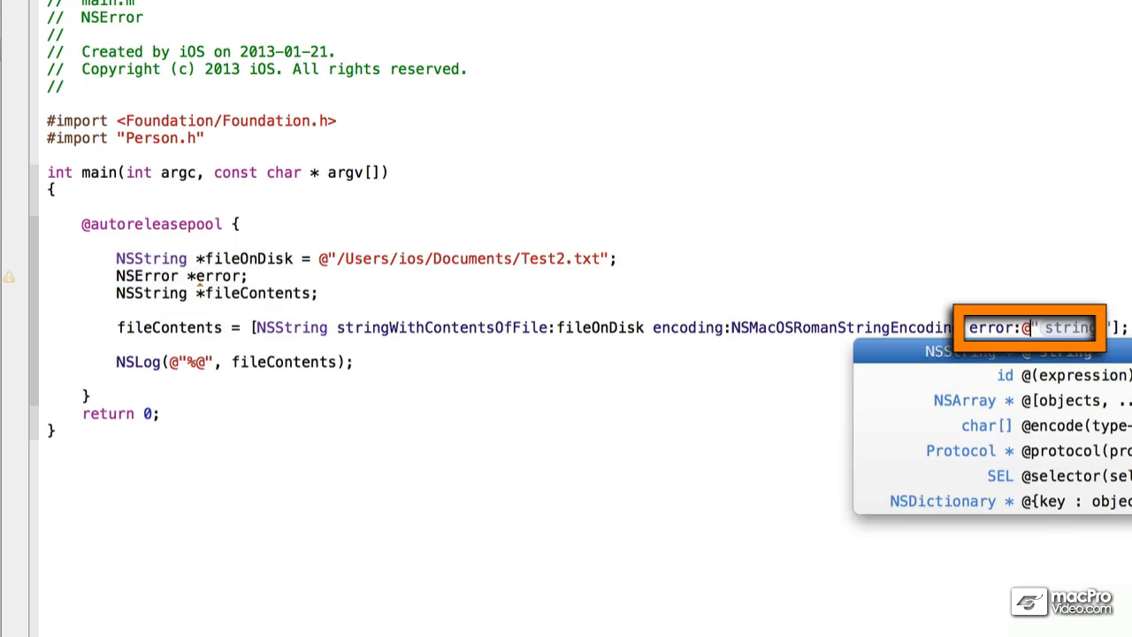
pyautogui.write('&')
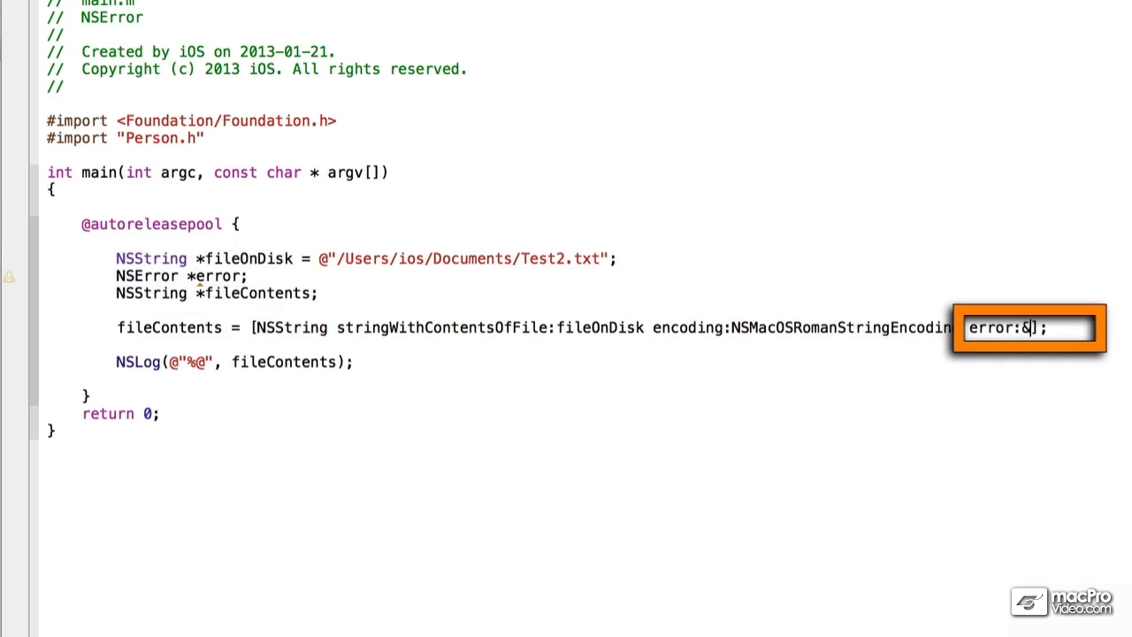
pyautogui.write('error')
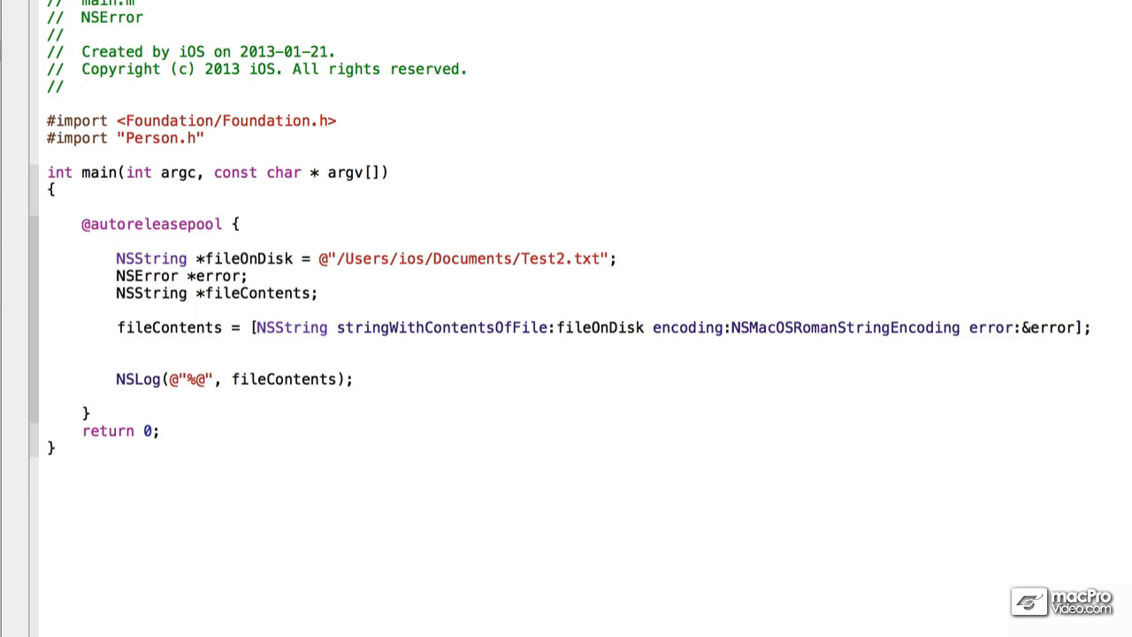
pyautogui.write('if (')
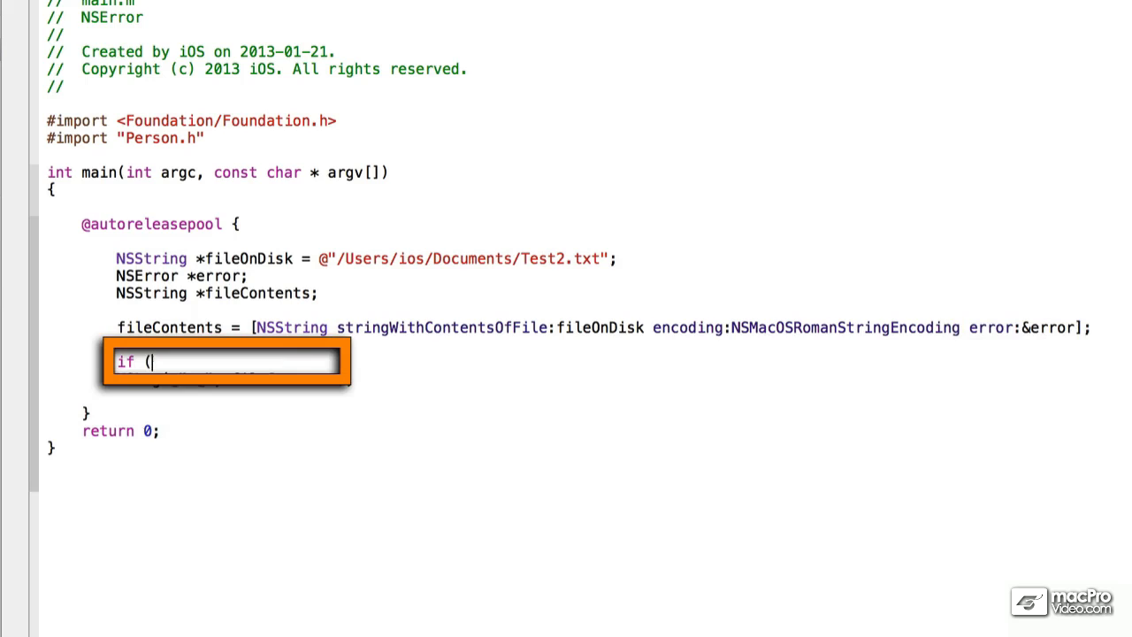
pyautogui.write('f')
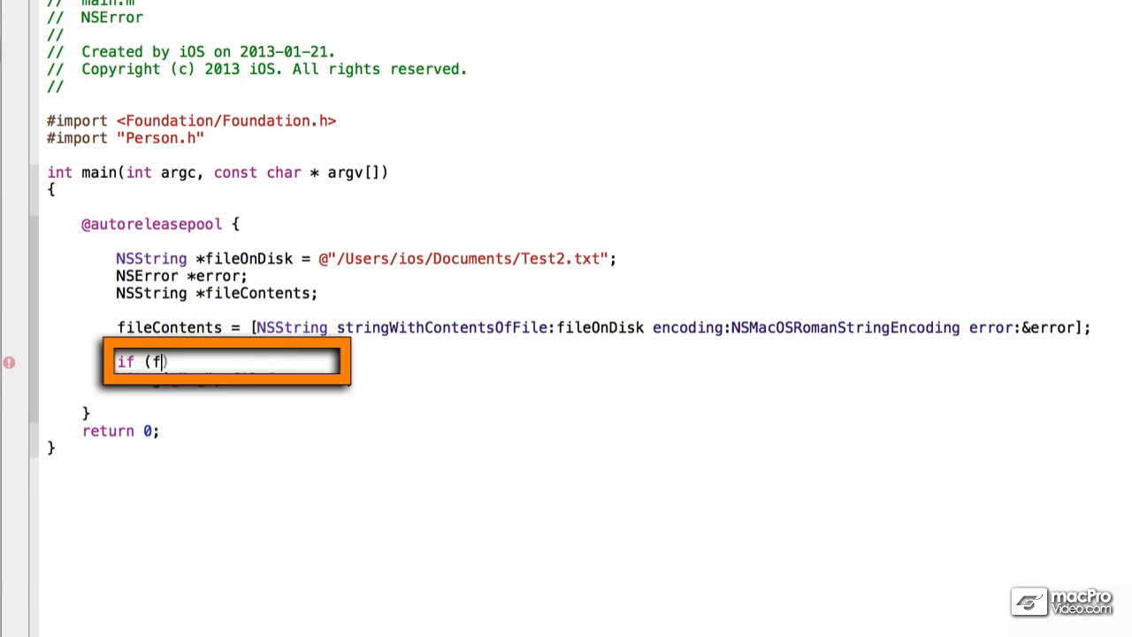
pyautogui.write('ilecon')
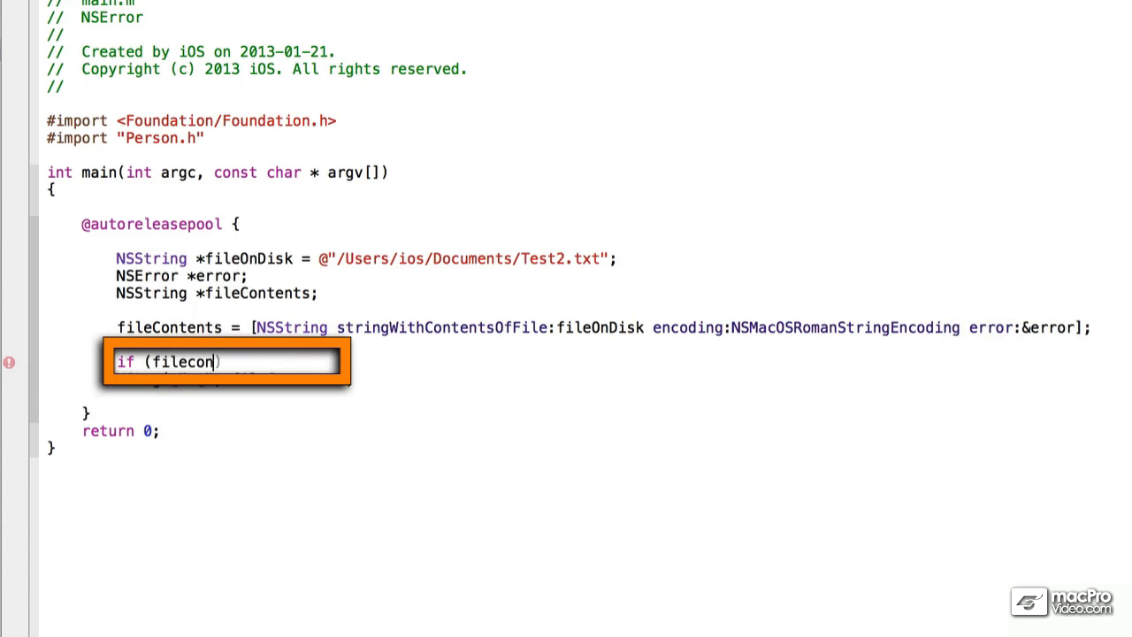
pyautogui.write('tents == Nil')
pyautogui.write('NSLog(@"')
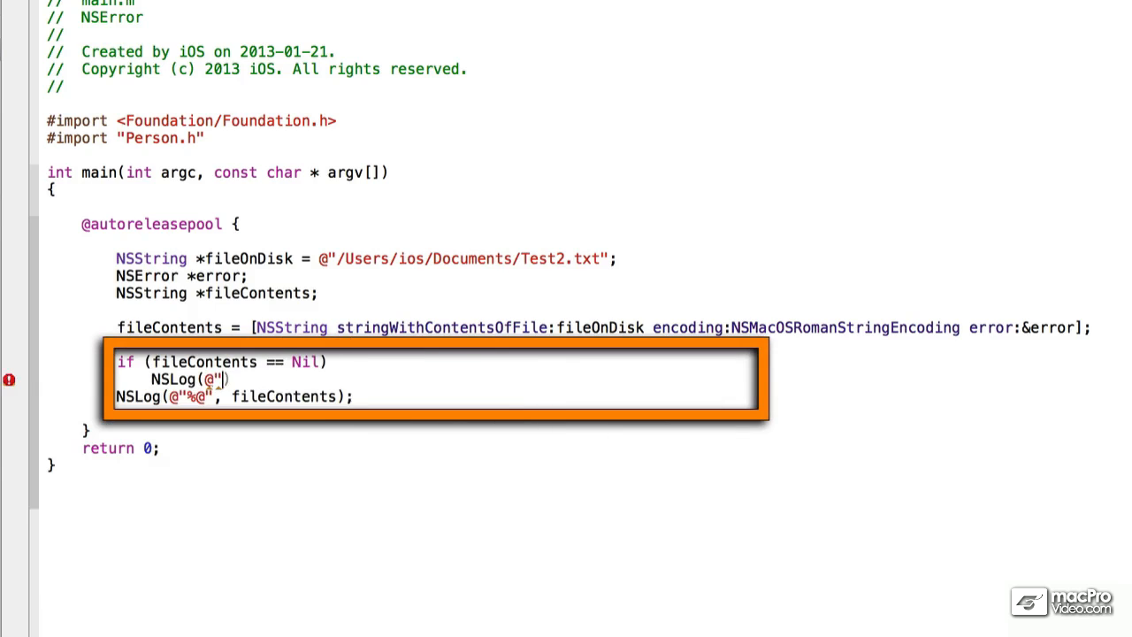
# Log 'Could not read' with [error localizedDescription], otherwise log fileContents
pyautogui.write('Could not read document')
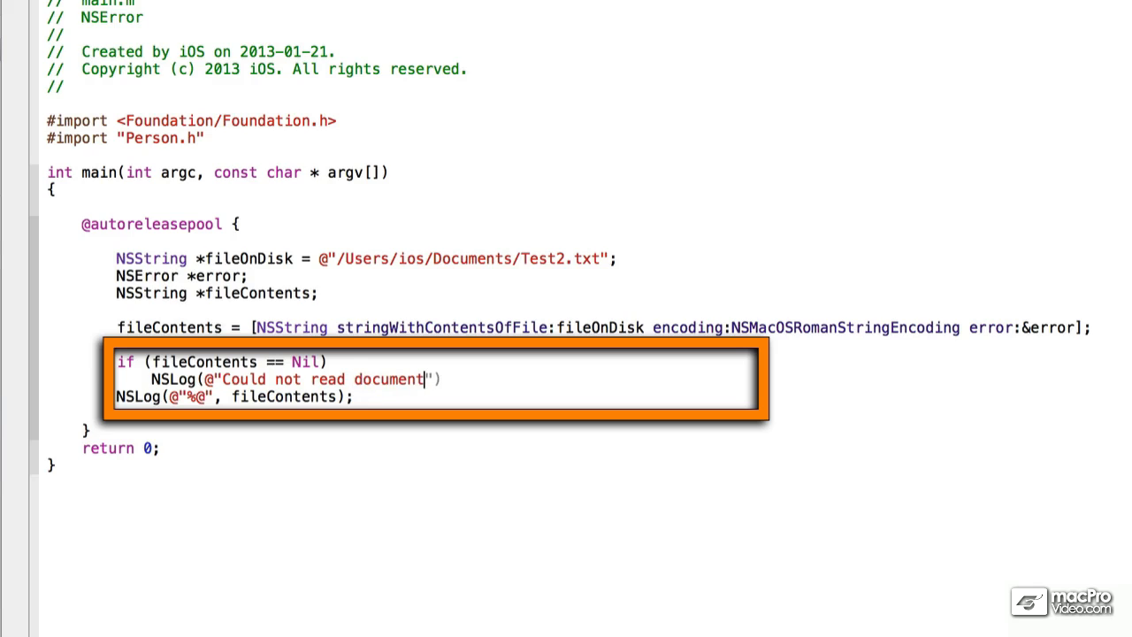
pyautogui.write(': %')
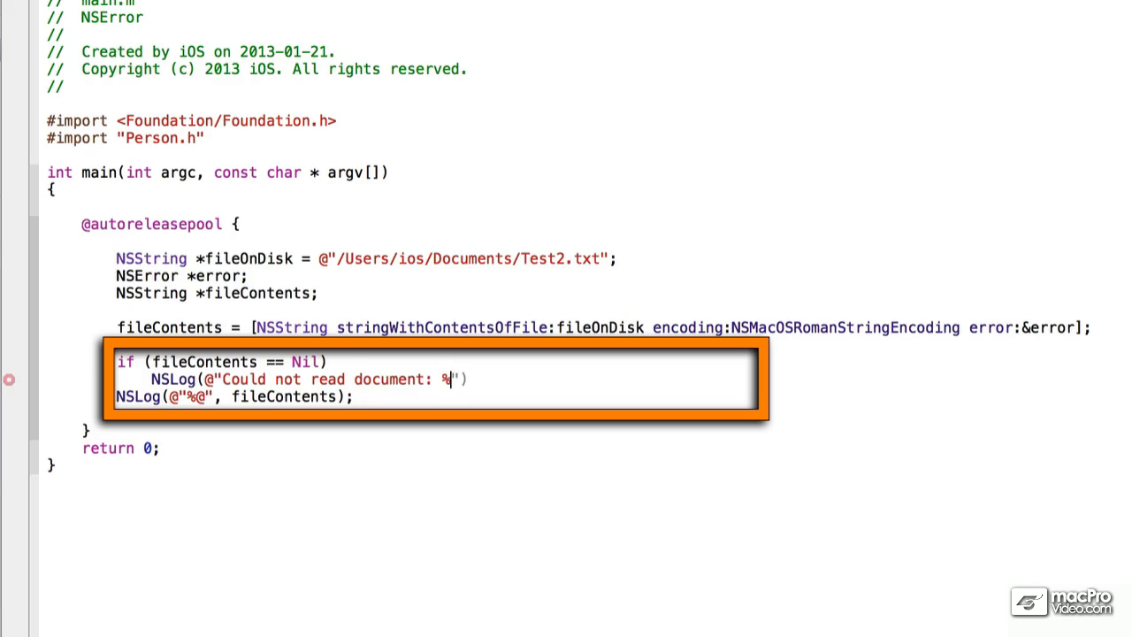
pyautogui.write('@')
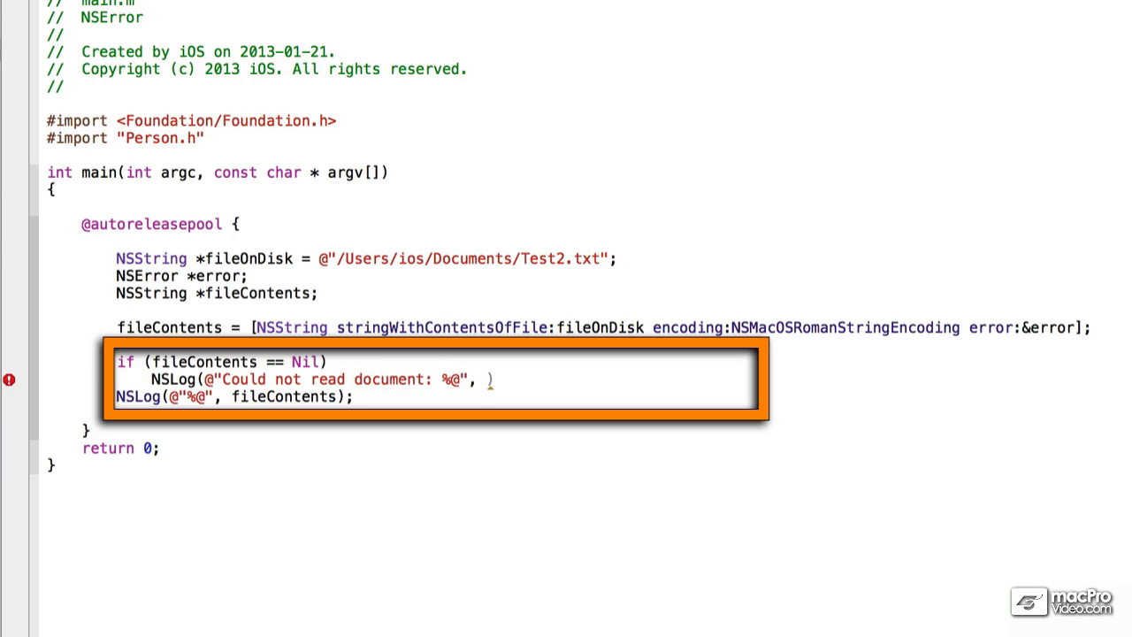
pyautogui.write('[error')
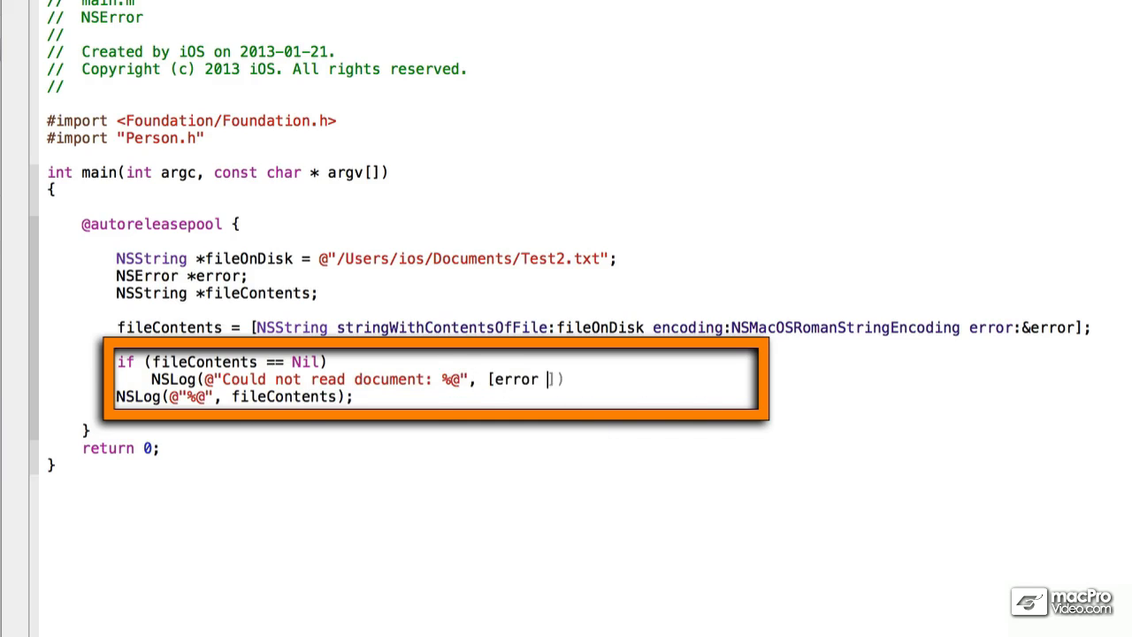
pyautogui.write('localizedDescription]);')
pyautogui.write('else')
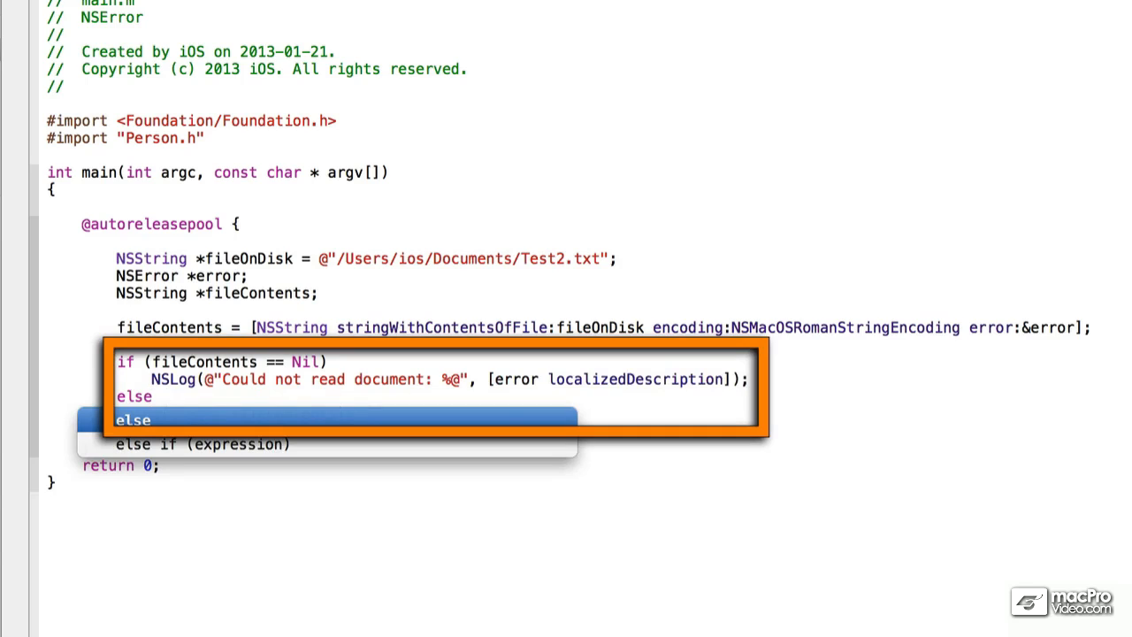
pyautogui.write('NSLog(@"%@", fileContents);')
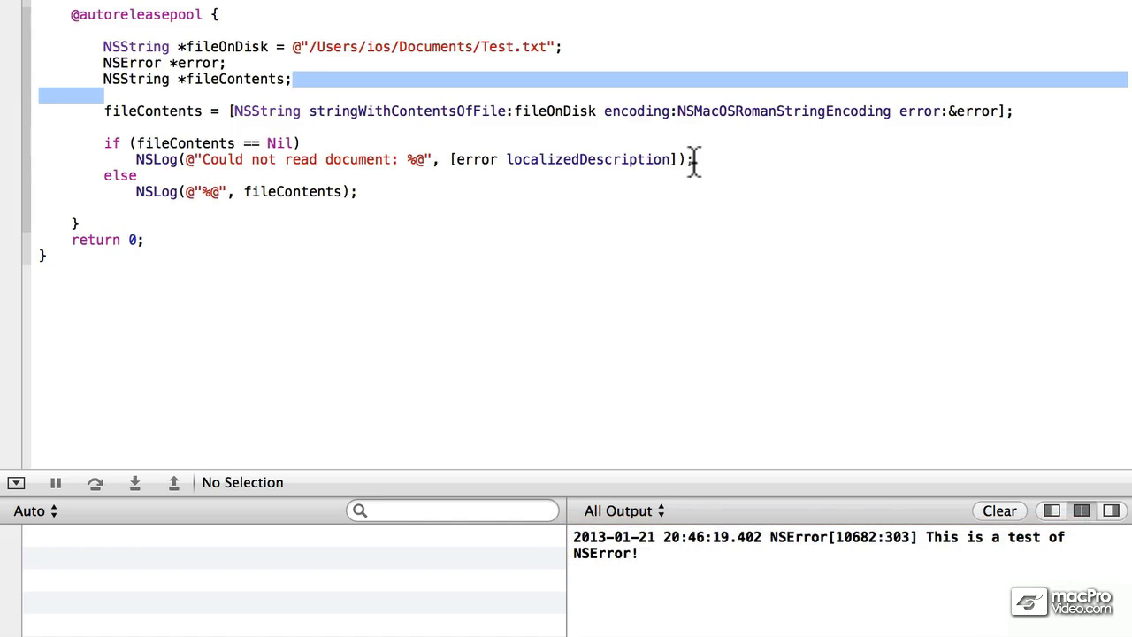
pyautogui.moveTo(417, 168)
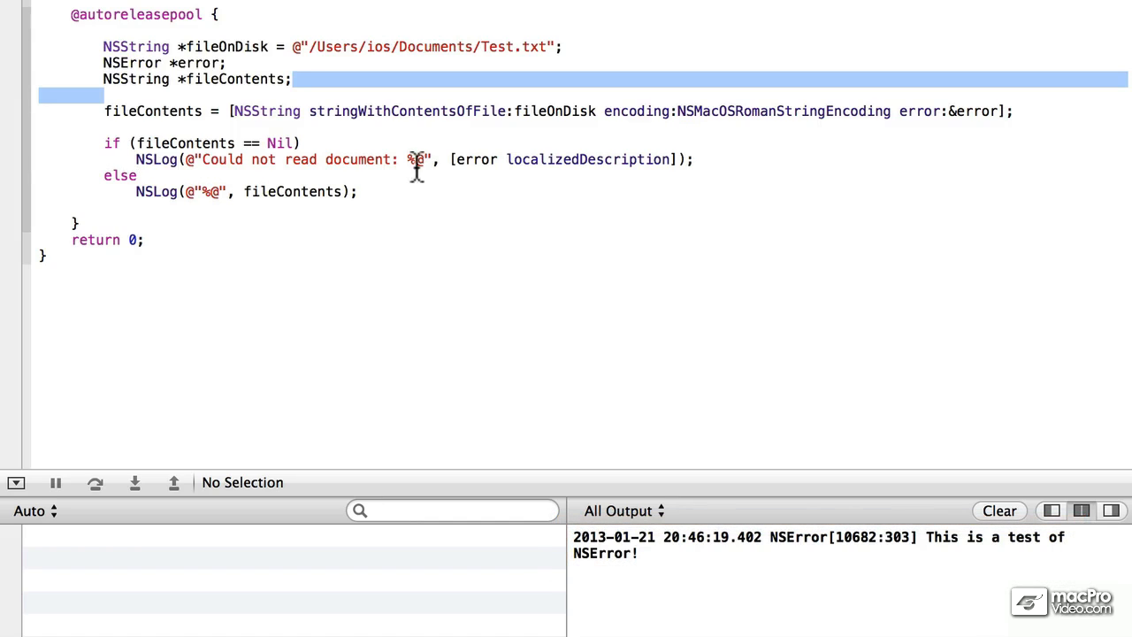
pyautogui.moveTo(376, 316)
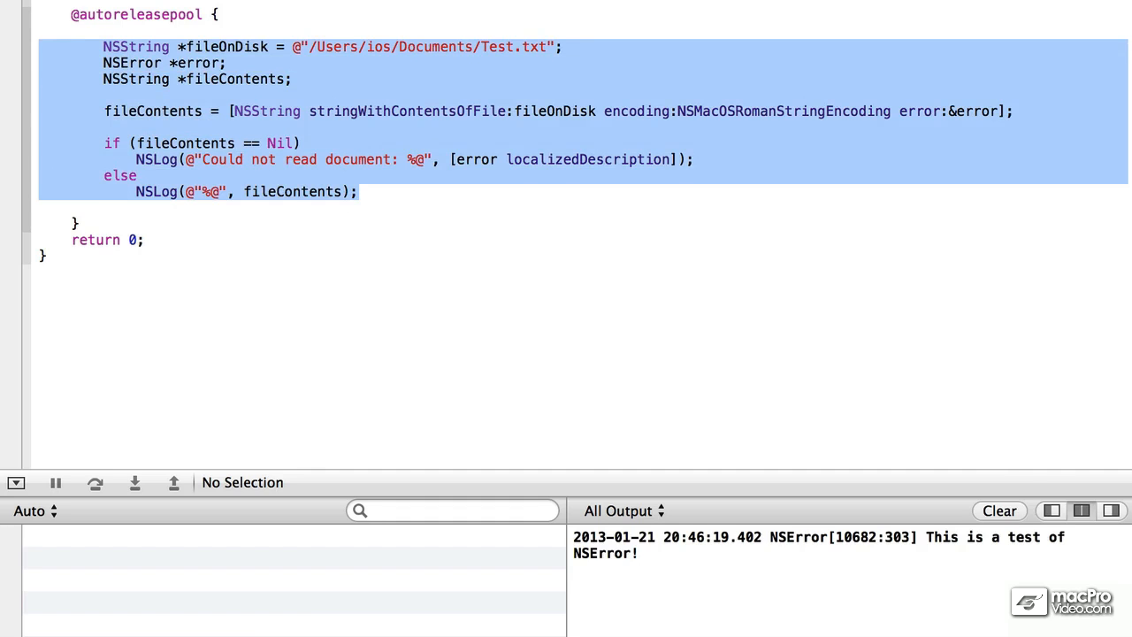
# Comment out the selected code block in the autoreleasepool with Cmd+/
pyautogui.press('cmd+/')
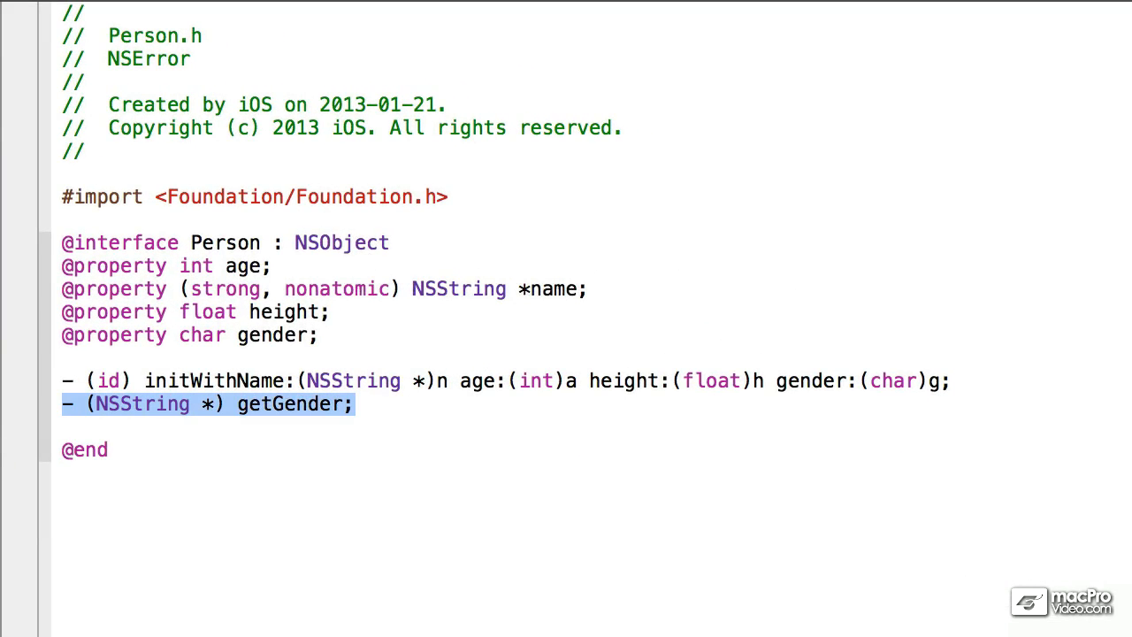
pyautogui.moveTo(447, 502)
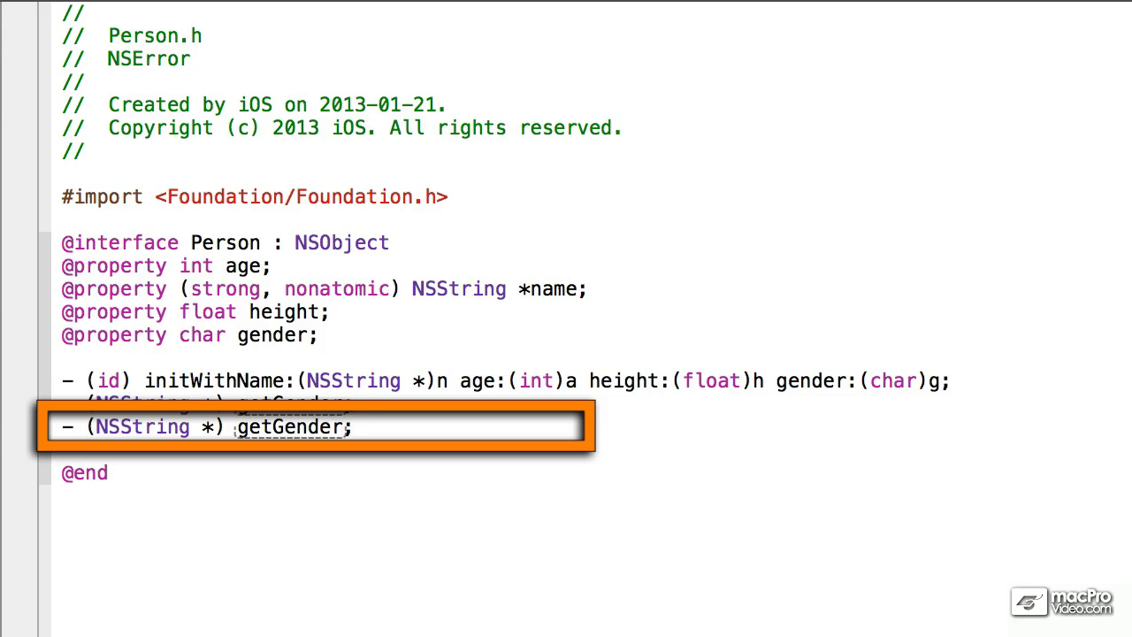
# Type the getGender2:(NSError **)error declaration in Person.h and select the finished line
pyautogui.write('2:')
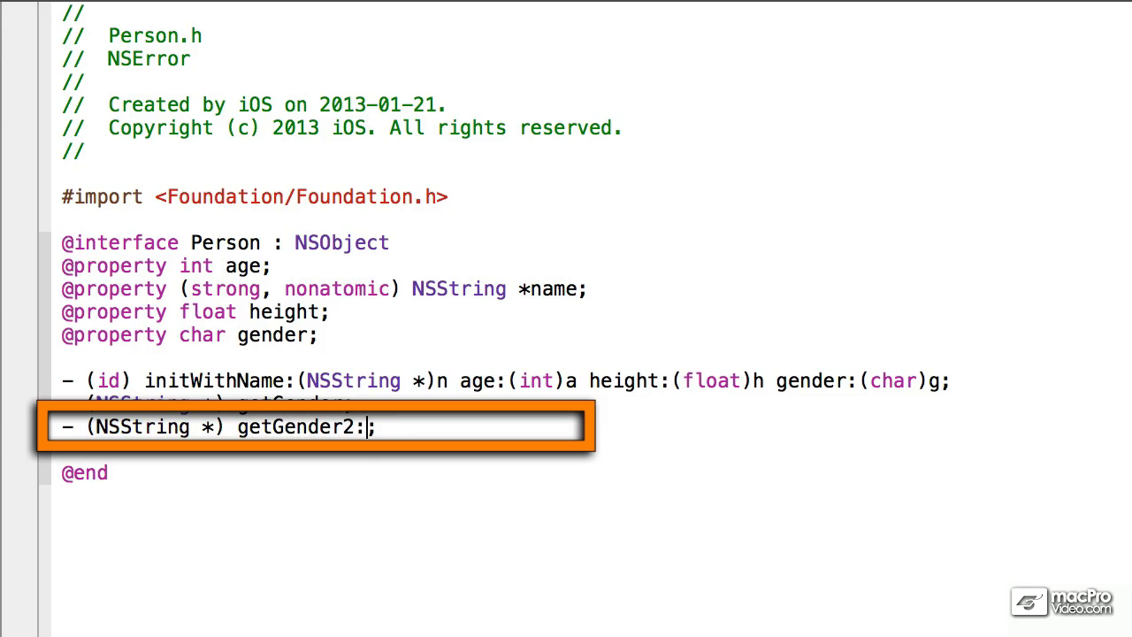
pyautogui.write('(NSError **')
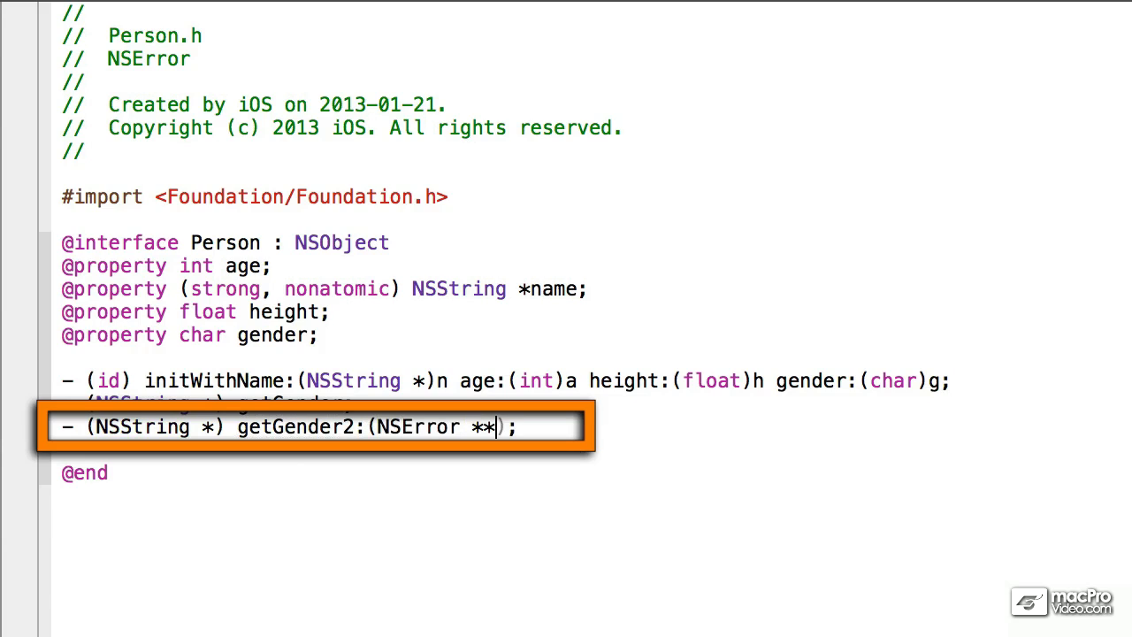
pyautogui.write('e')
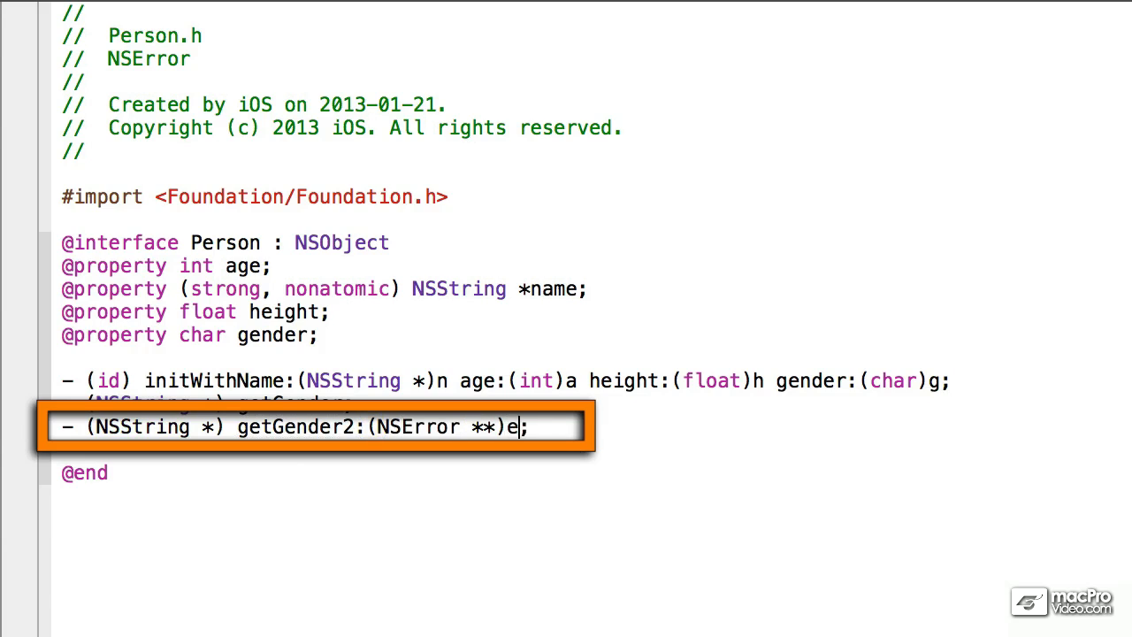
pyautogui.write('rror')
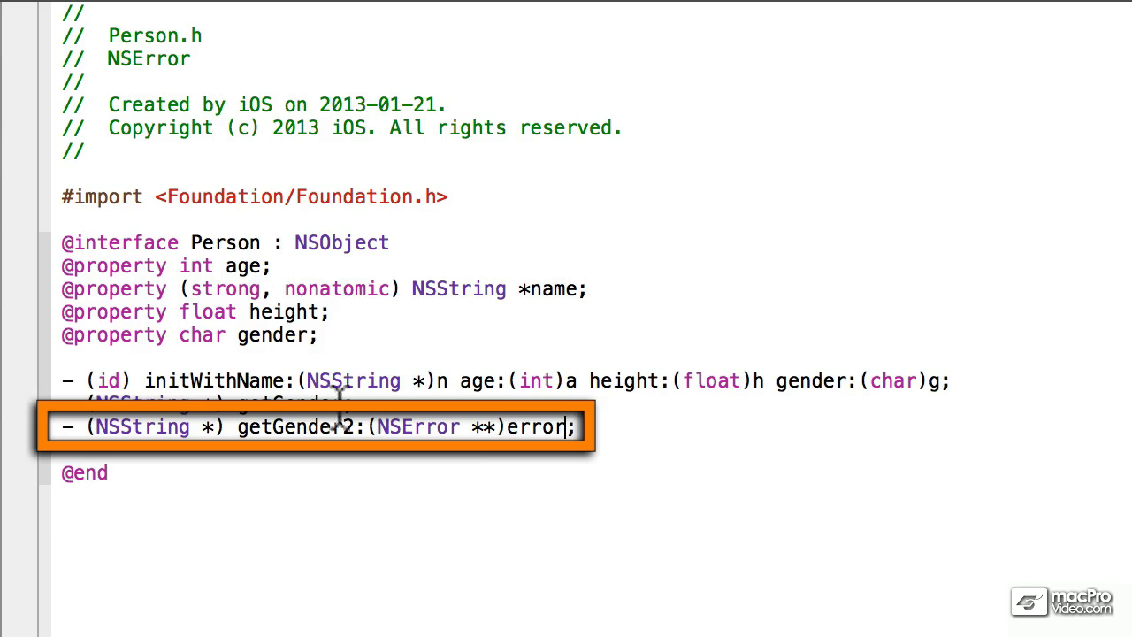
pyautogui.tripleClick(319, 427)
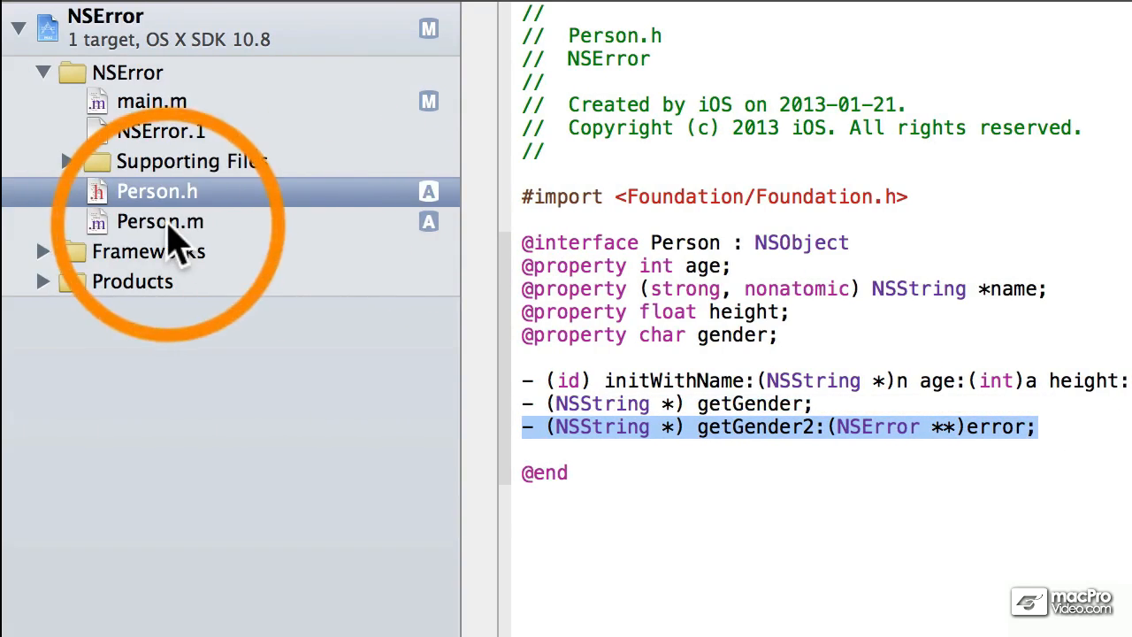
# In Person.m's getGender2 else branch, create an NSMutableDictionary named errorDetail
pyautogui.click(159, 221)
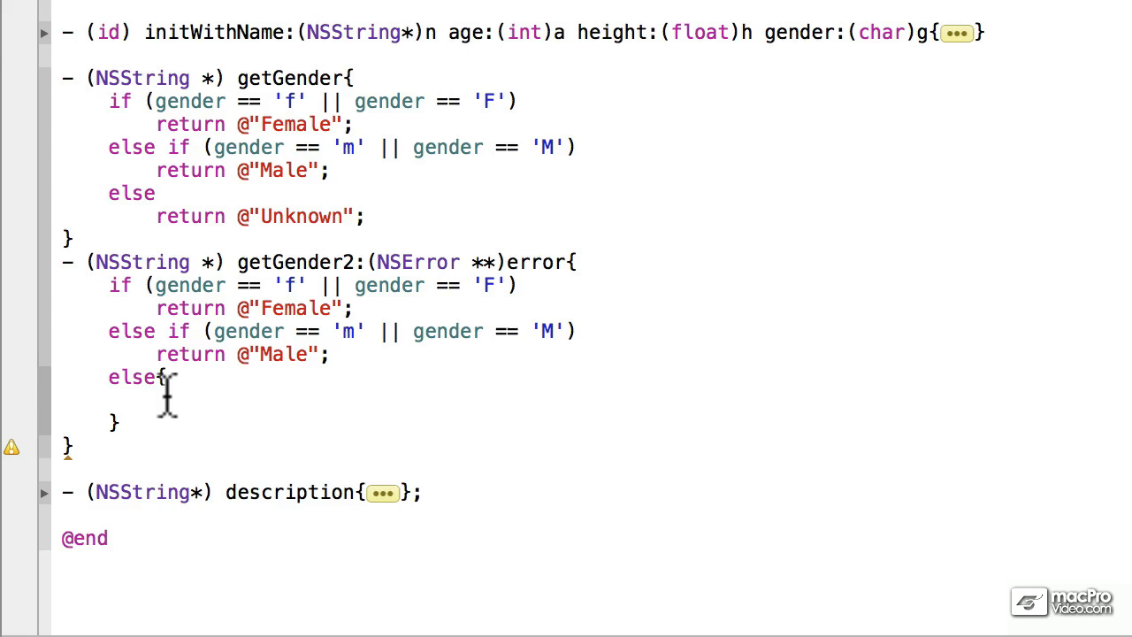
pyautogui.write('NSError')
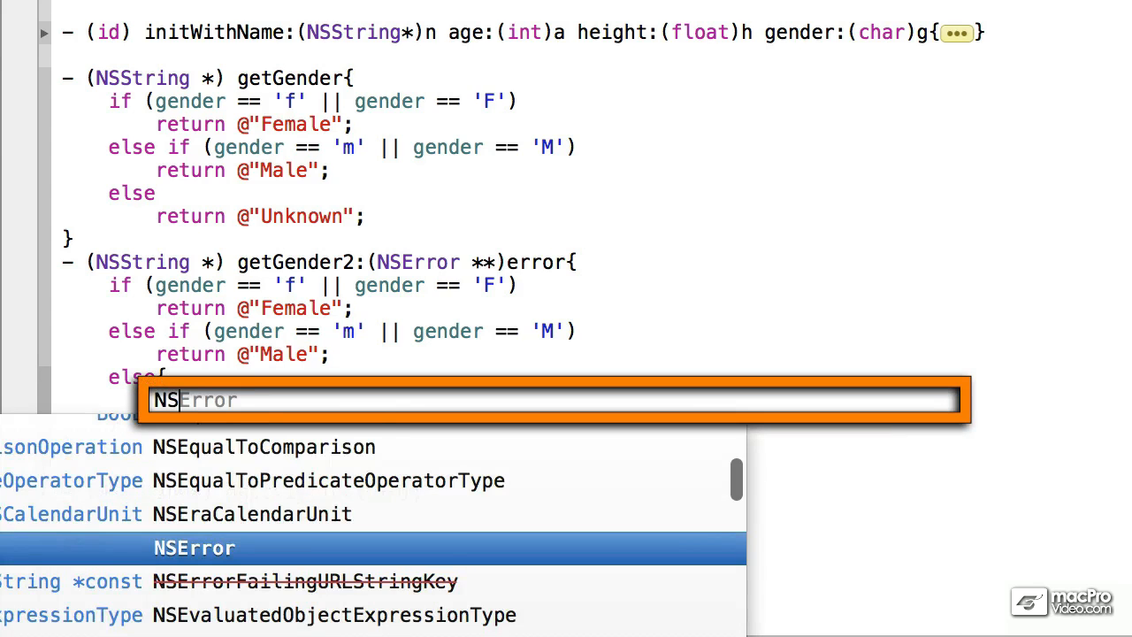
pyautogui.write('NSMutableDictionary')
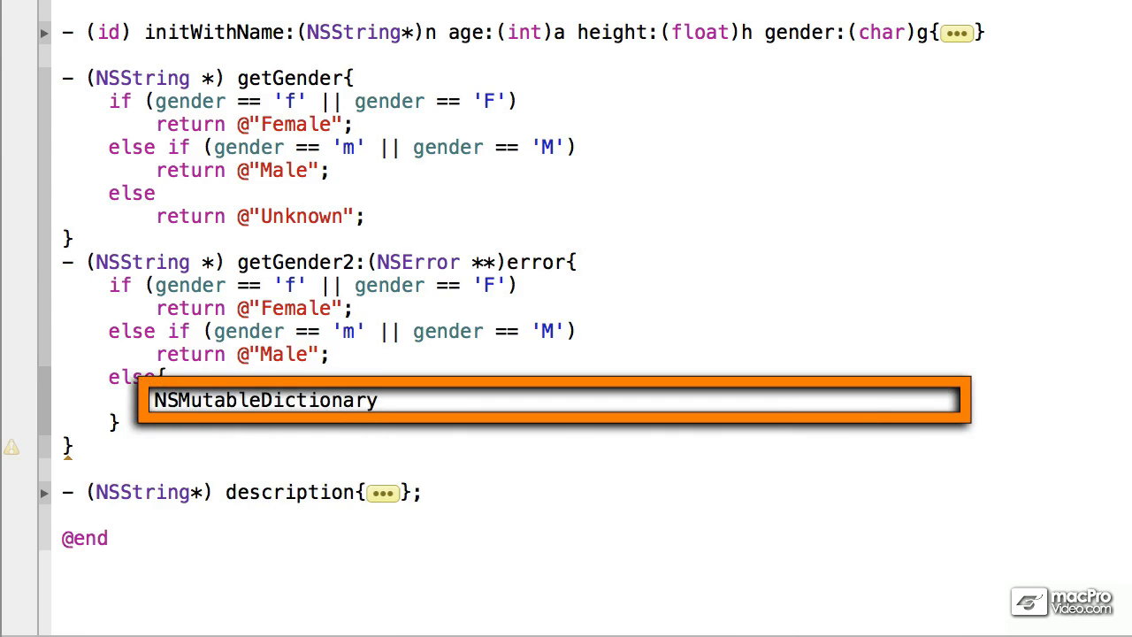
pyautogui.write('*')
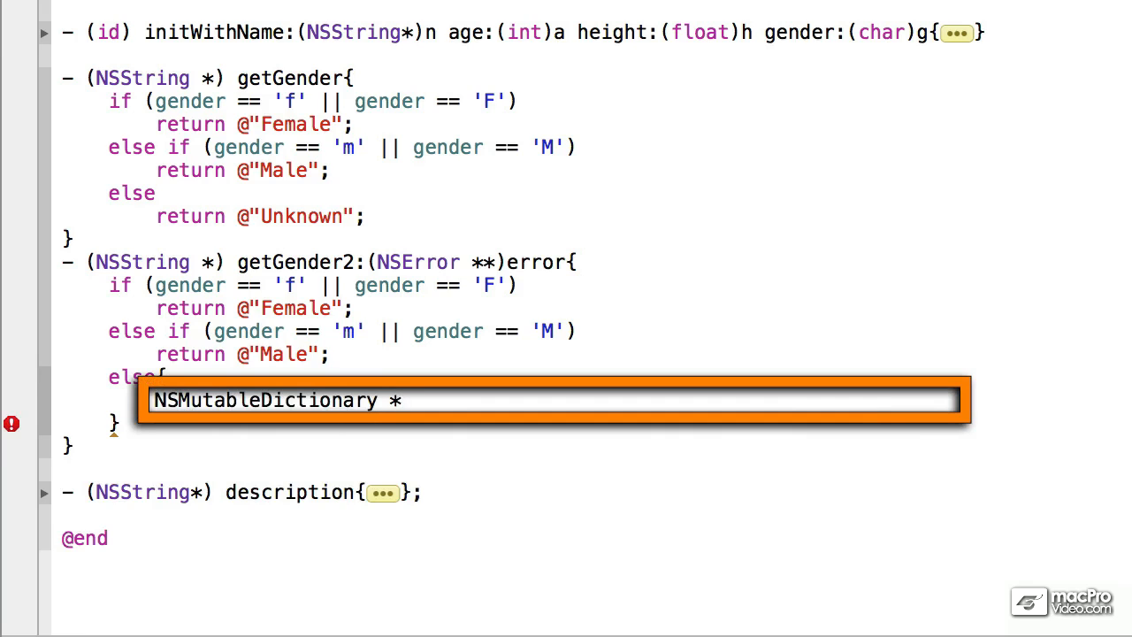
pyautogui.write('erro')
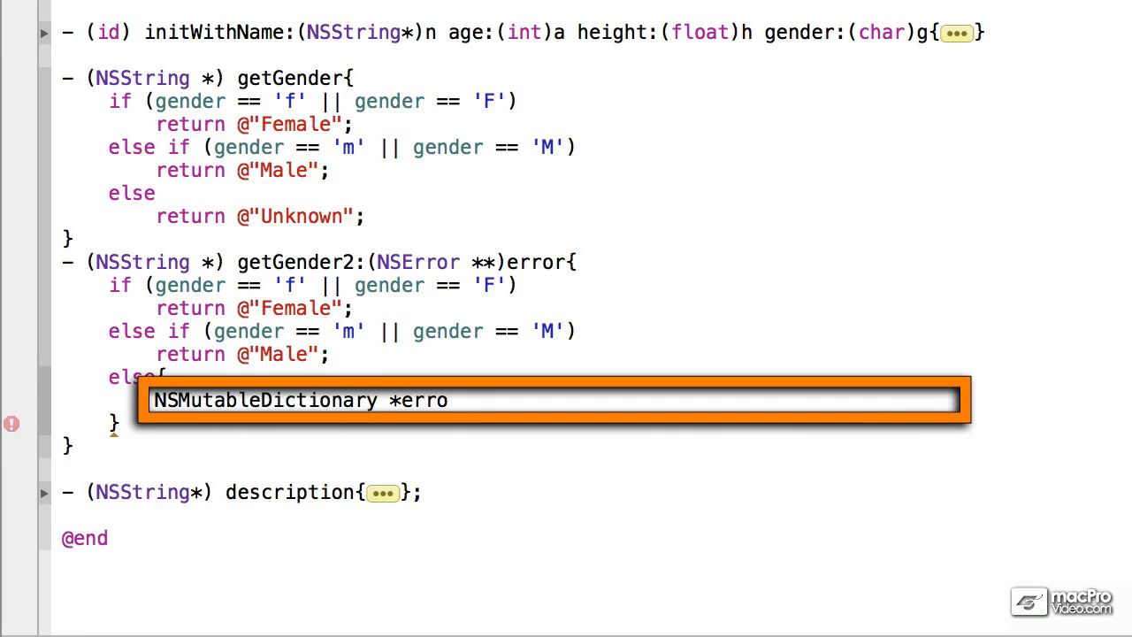
pyautogui.write('rDetail')
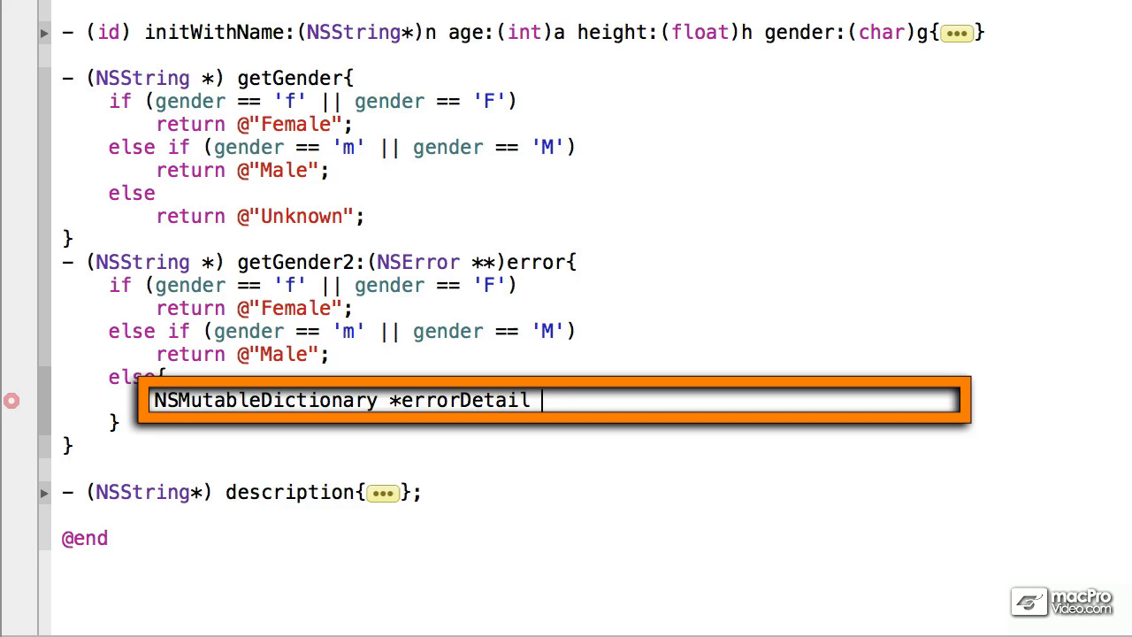
pyautogui.write('= [')
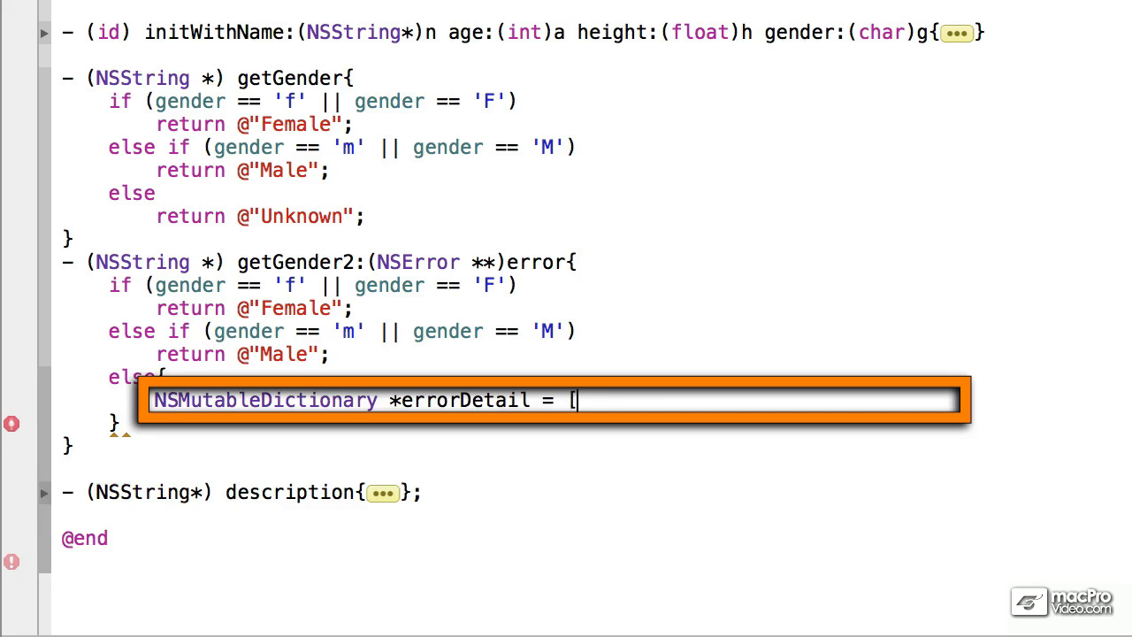
pyautogui.write('NSError')
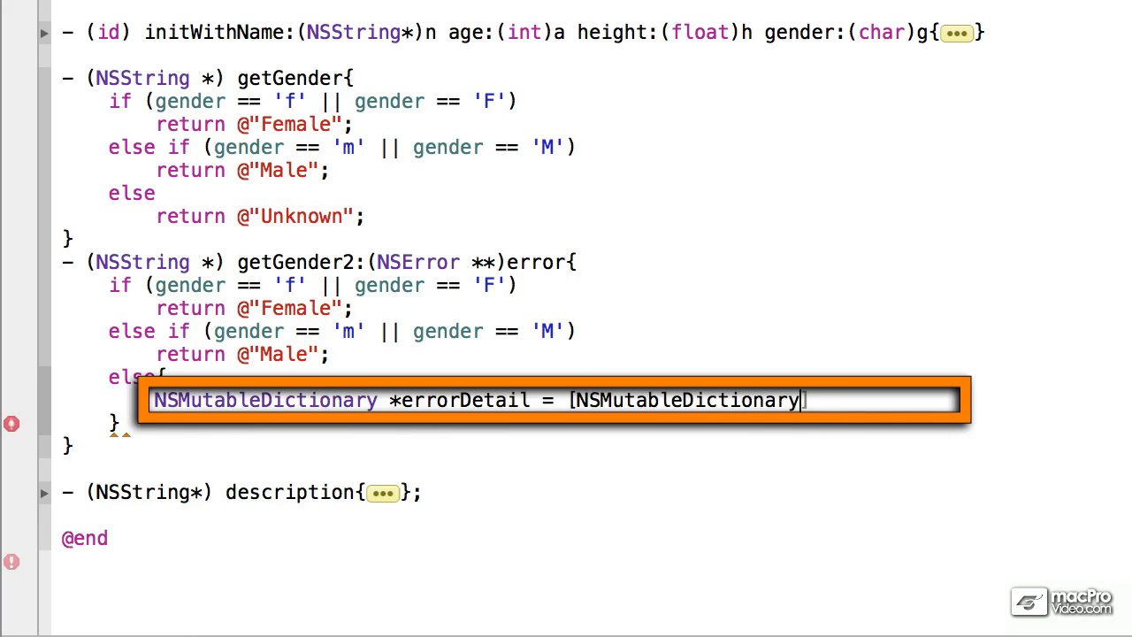
pyautogui.write('dictionary')
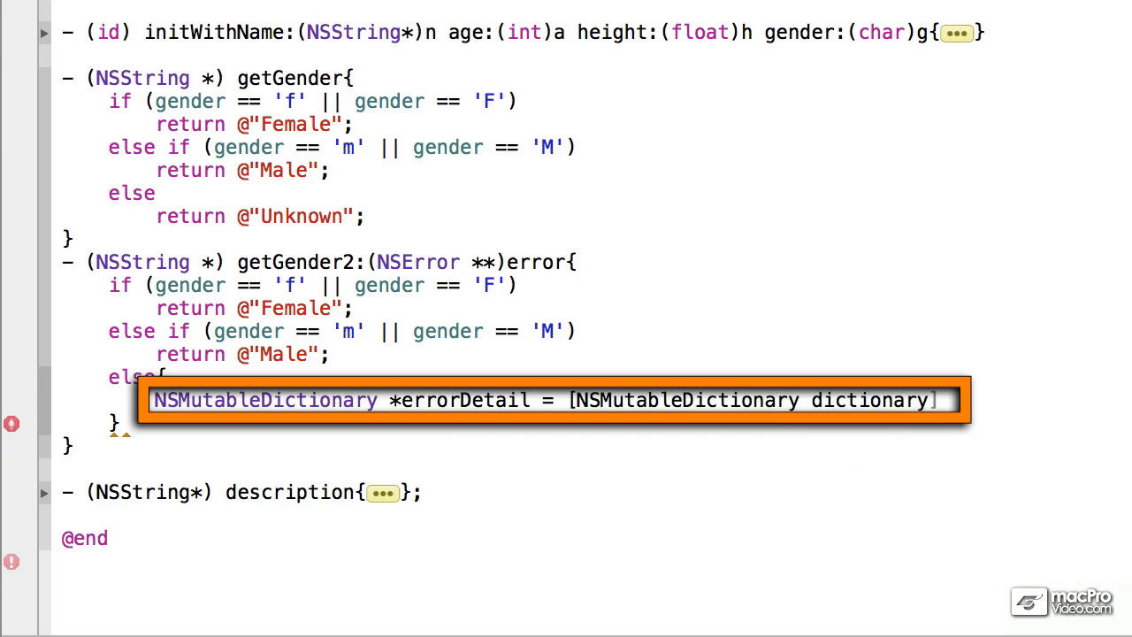
pyautogui.write(';')
pyautogui.write('[errorDetail')
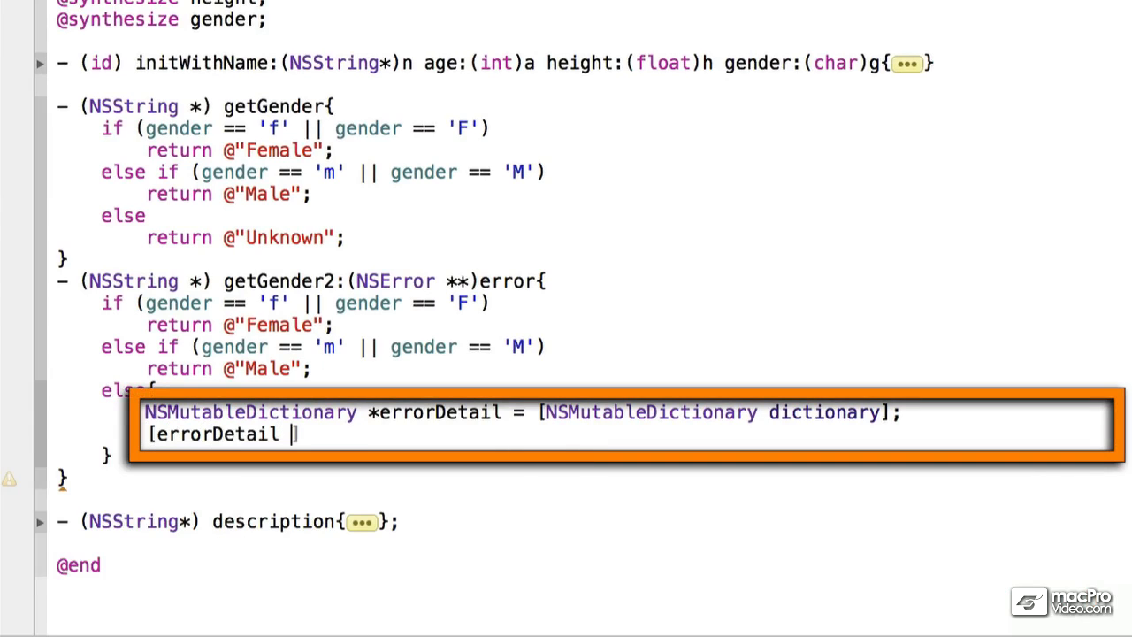
# Set errorDetail's NSLocalizedDescriptionKey to an invalid gender value message
pyautogui.write('setValue:(id) forKey:(NSString *')
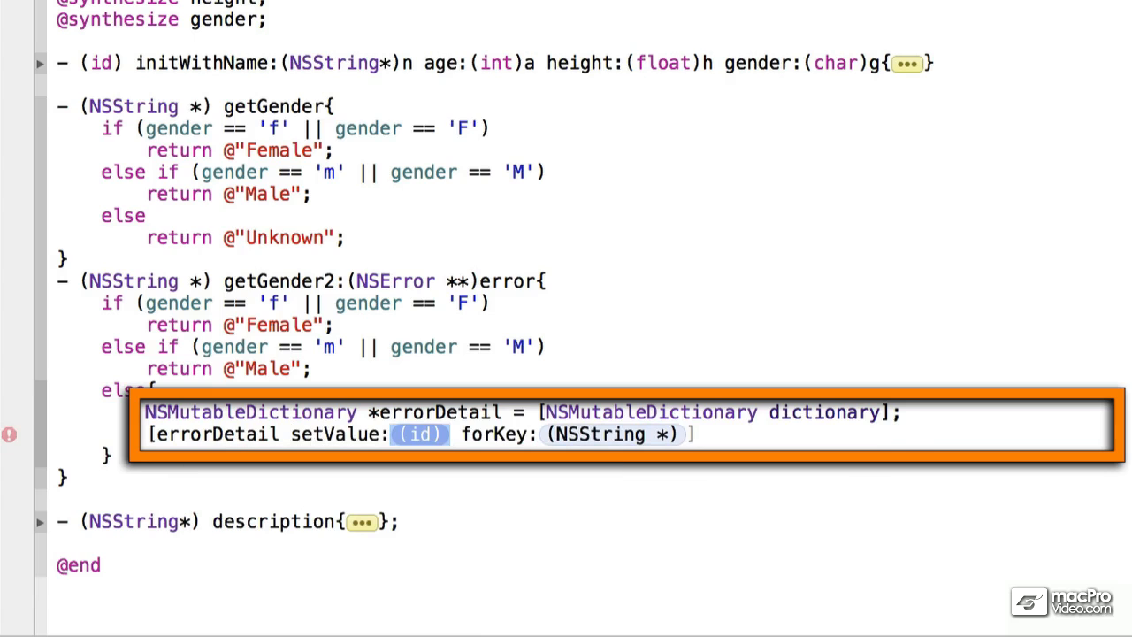
pyautogui.write('@"')
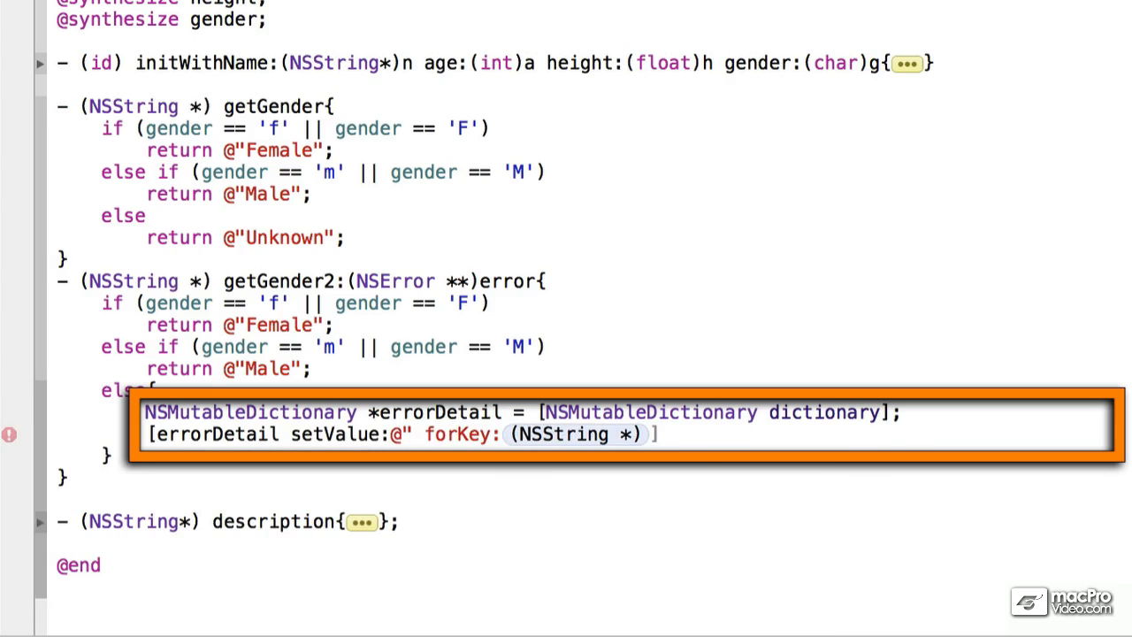
pyautogui.write('Gender is not a')
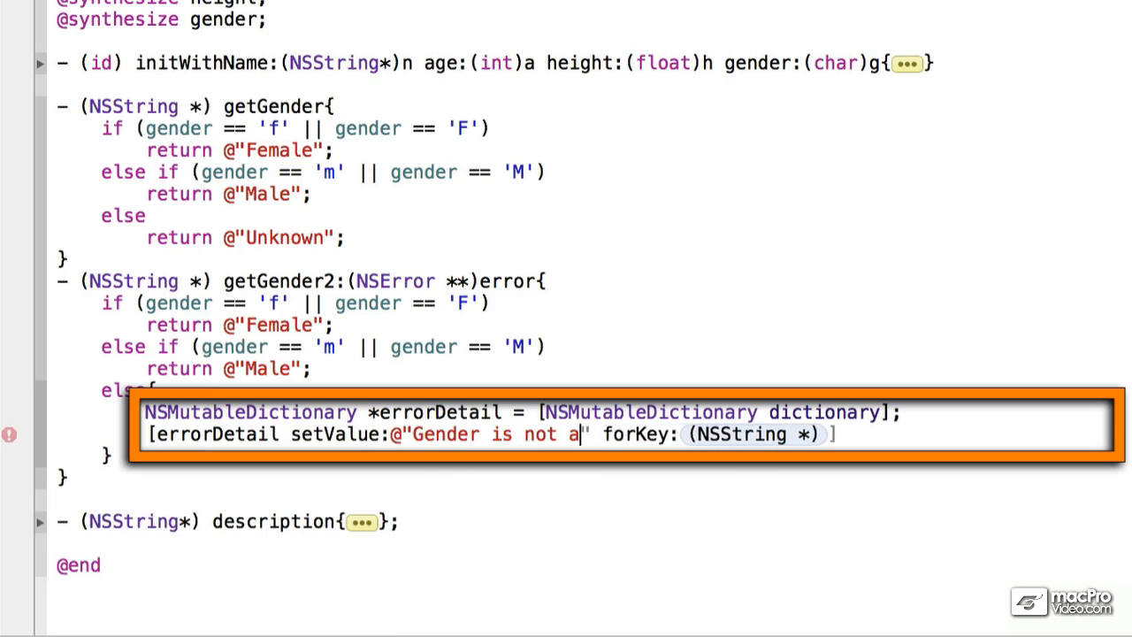
pyautogui.write('valid value')
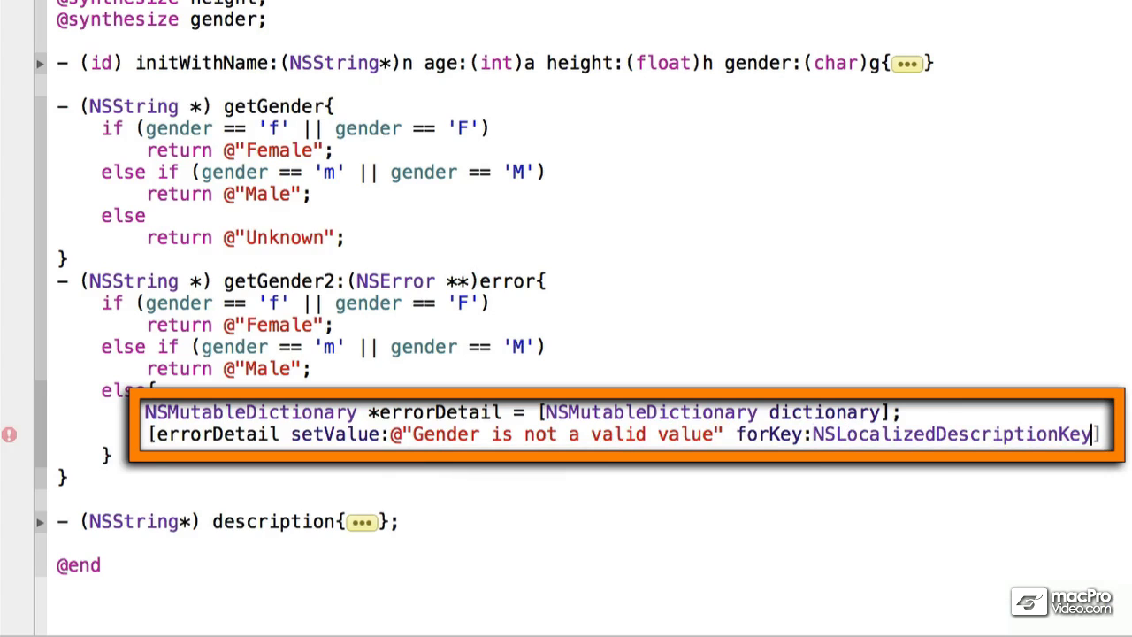
# Assign *error an NSError with domain MyDomain and code 100, then return nil
pyautogui.write('*')
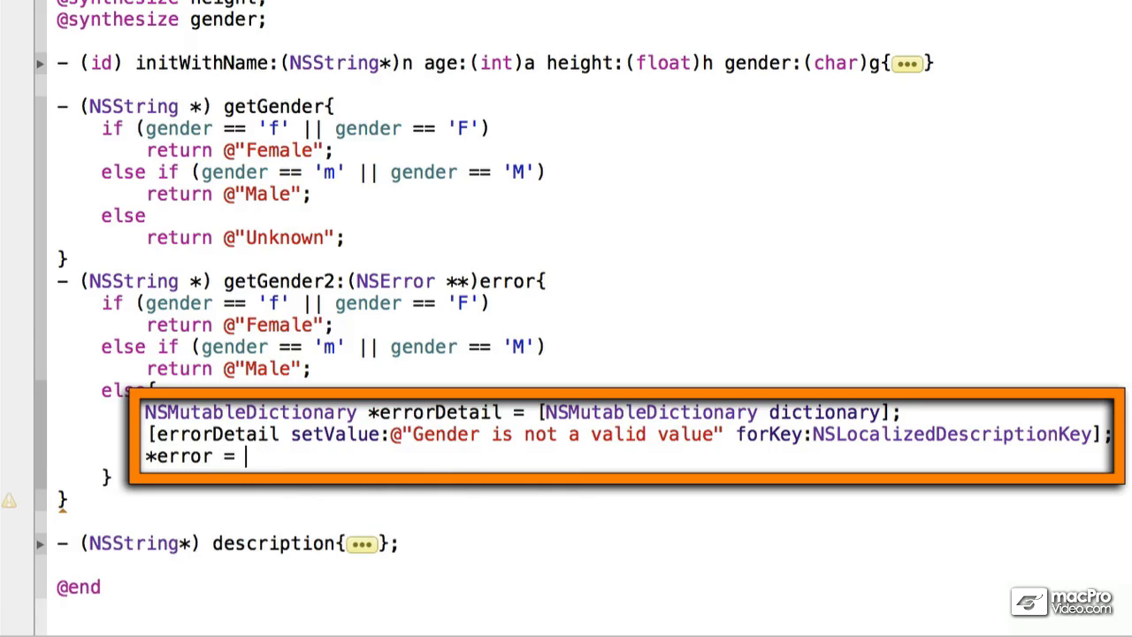
pyautogui.write('[]')
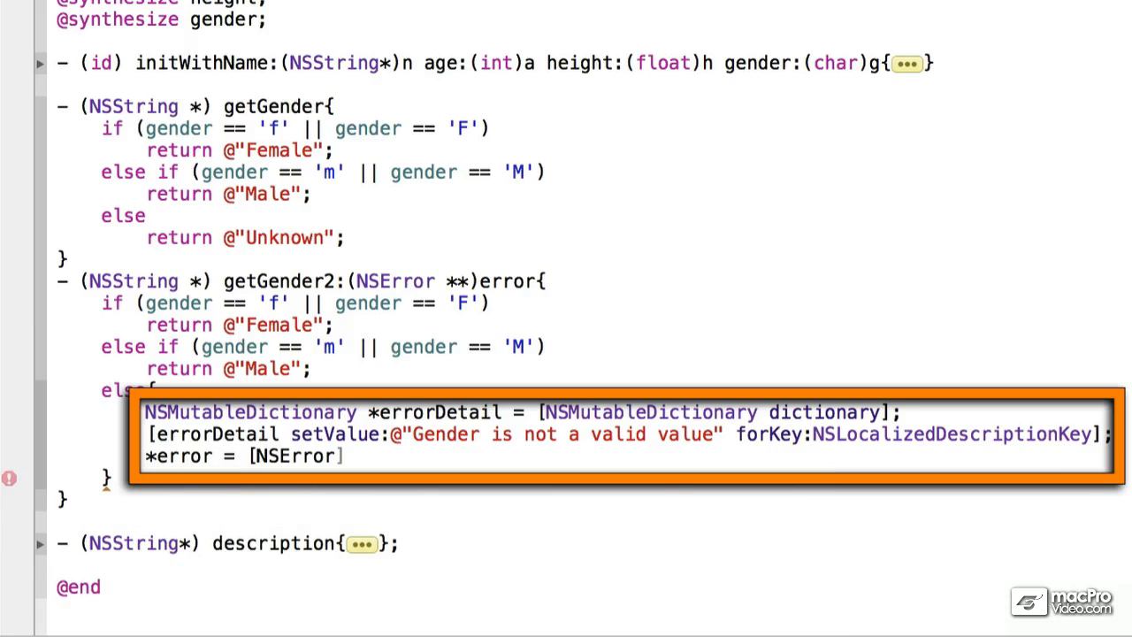
pyautogui.write('e')
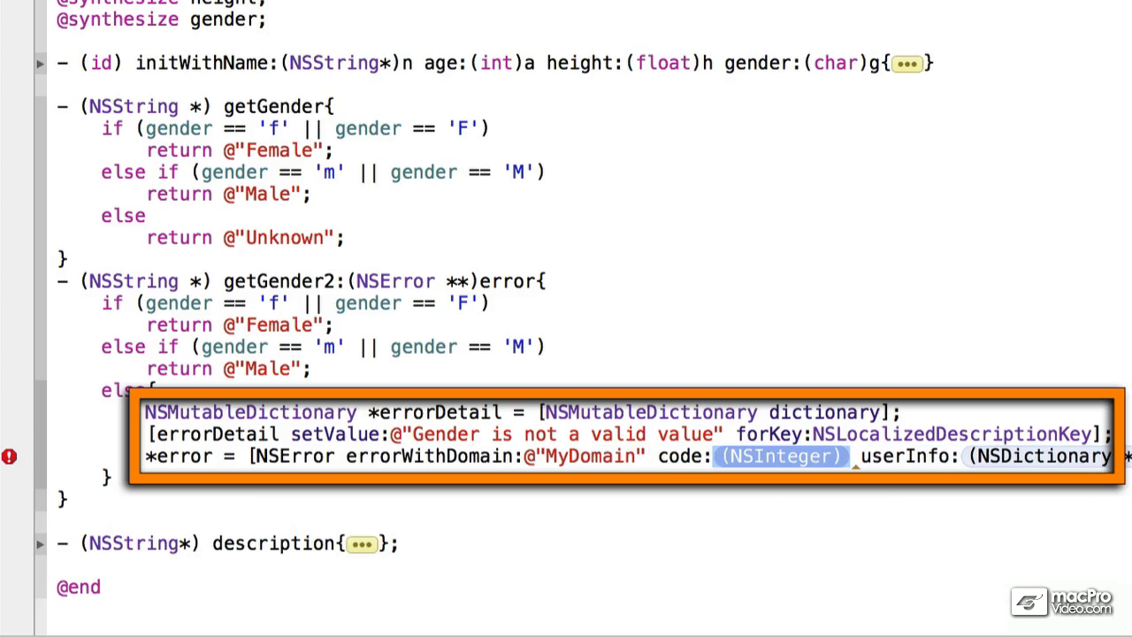
pyautogui.write('100')
pyautogui.write('retur')
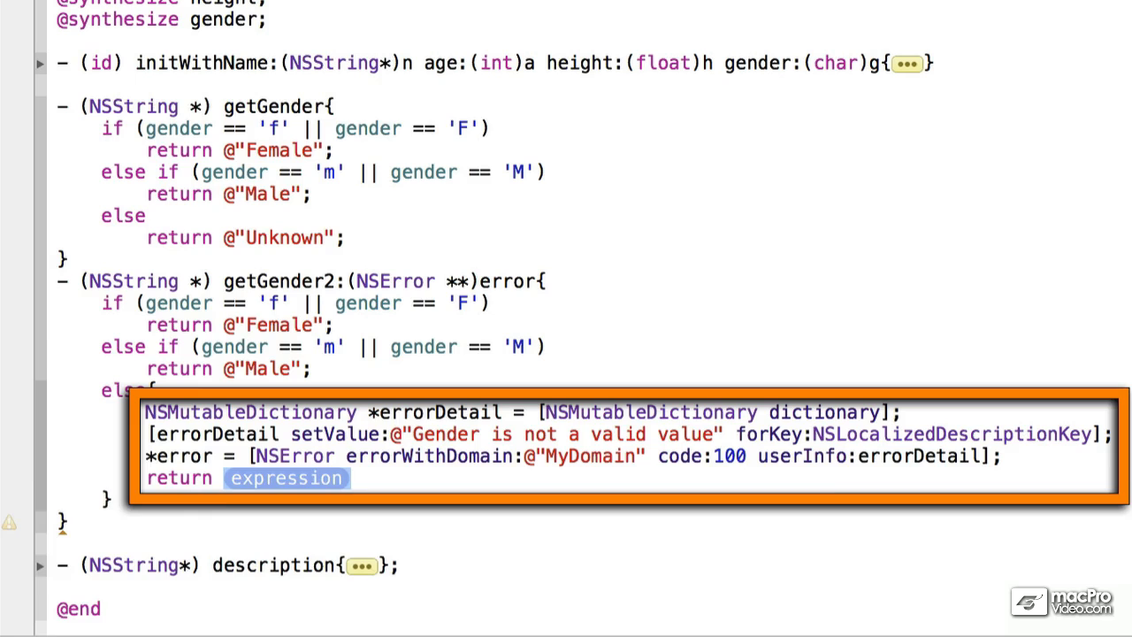
pyautogui.write('nil;')
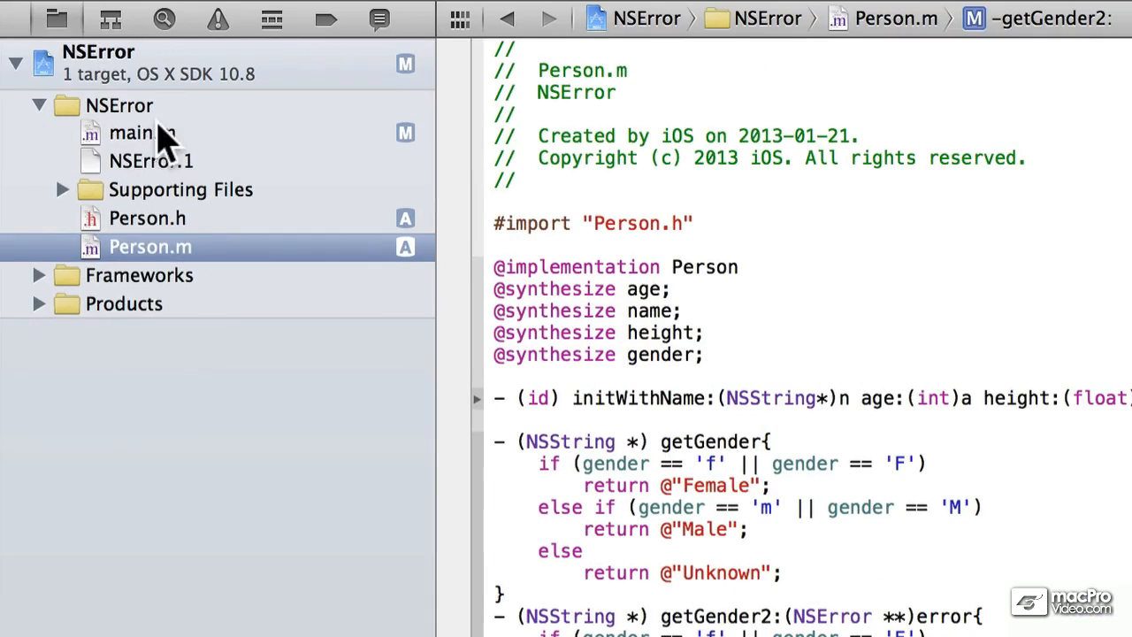
# In main.m, create Person p named Jane with age 33, height 5.33, gender 'r'
pyautogui.click(130, 132)
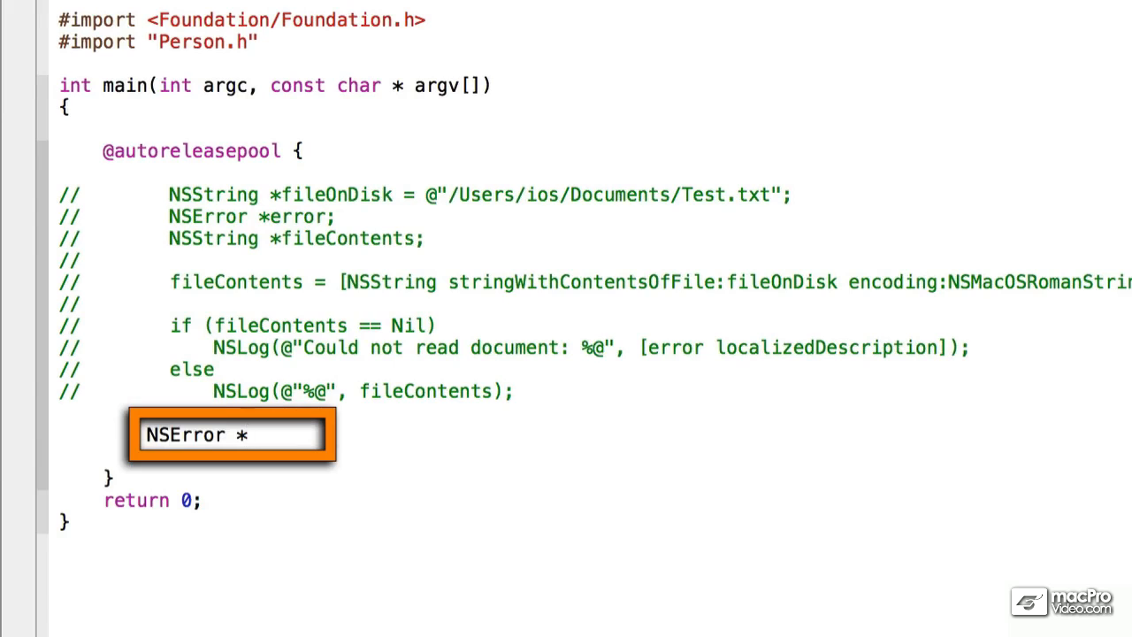
pyautogui.write('error;')
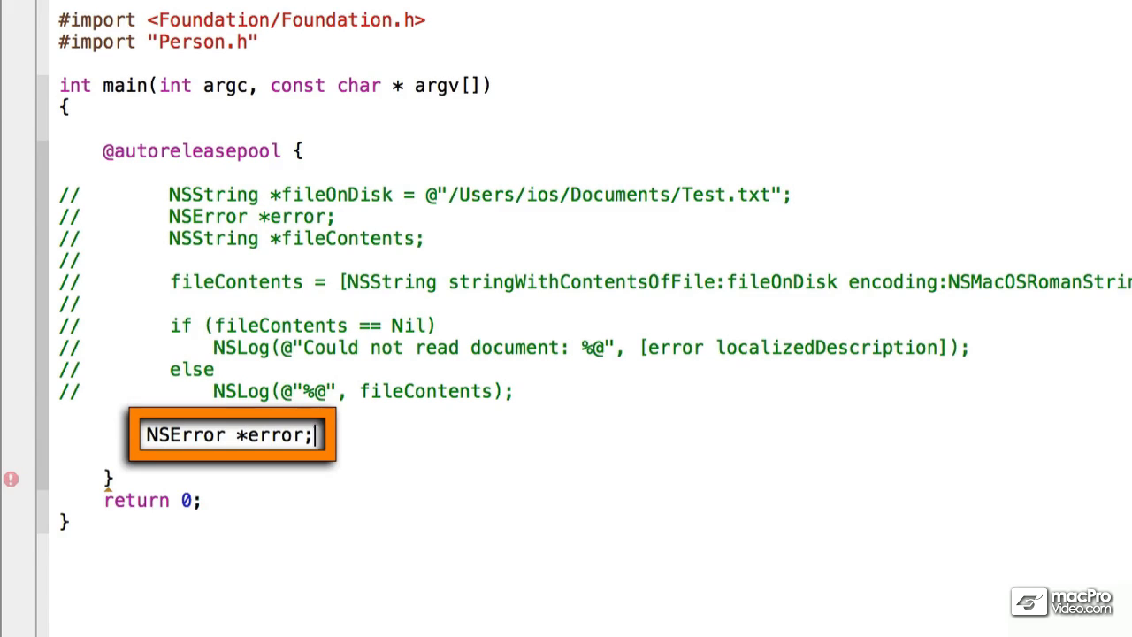
pyautogui.write('Person *p')
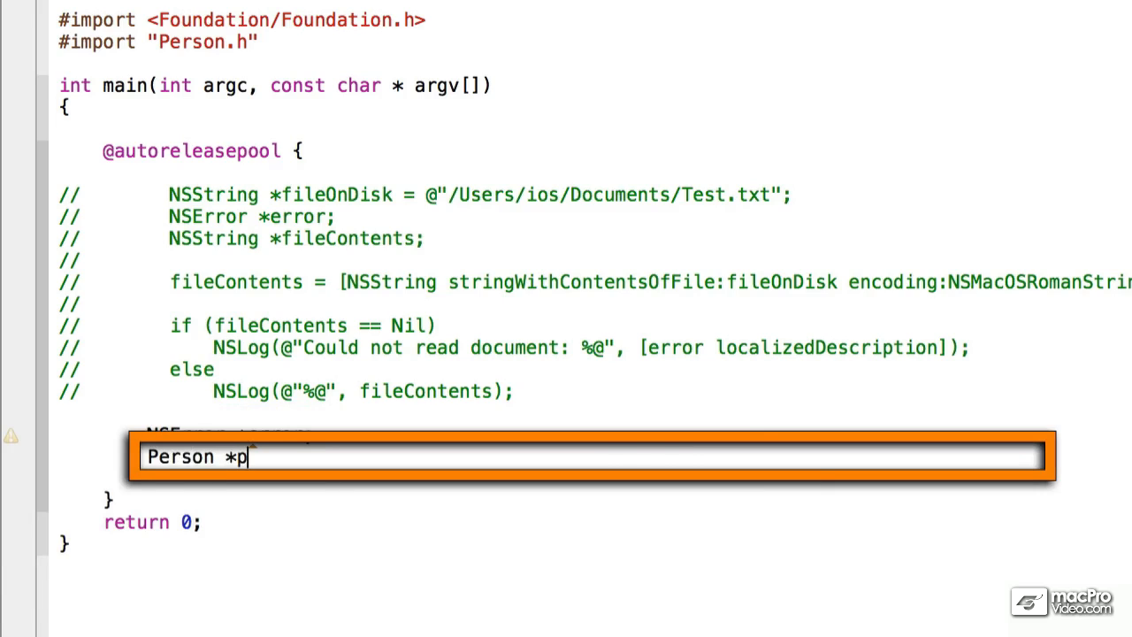
pyautogui.write('= [[Per')
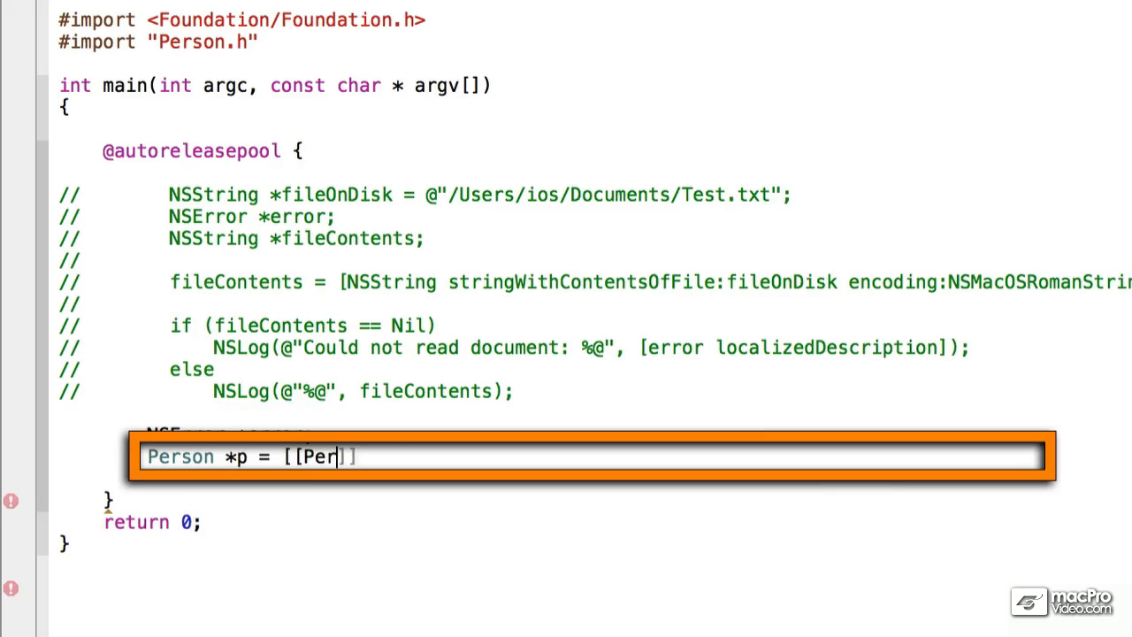
pyautogui.write('son alloc')
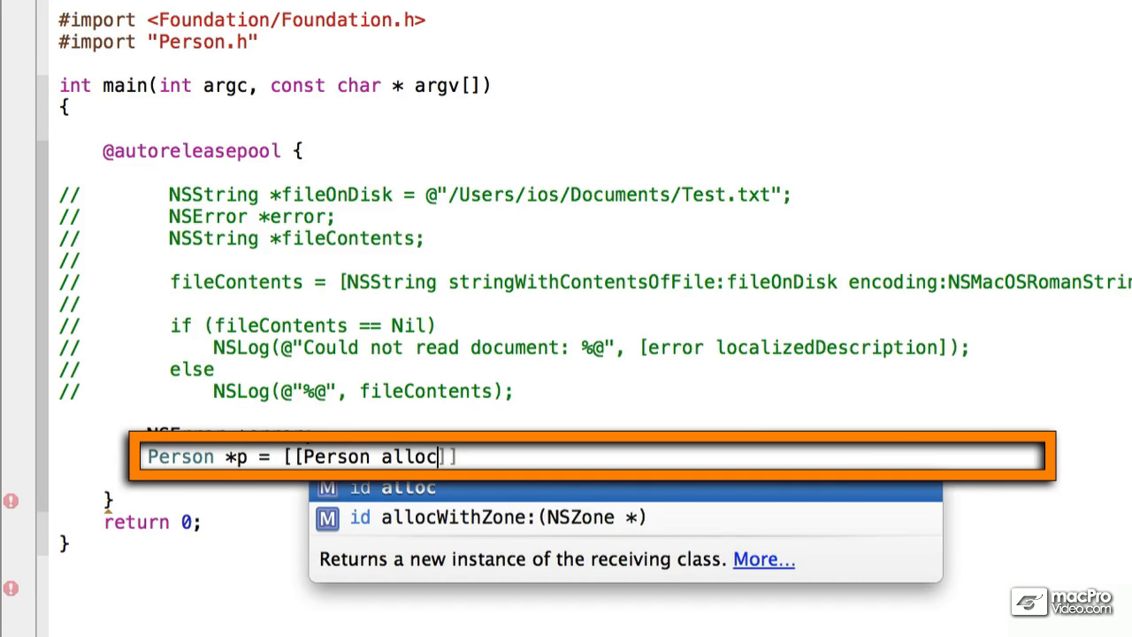
pyautogui.write('initWithName:(NSString *) age:(int) height:(float) gender')
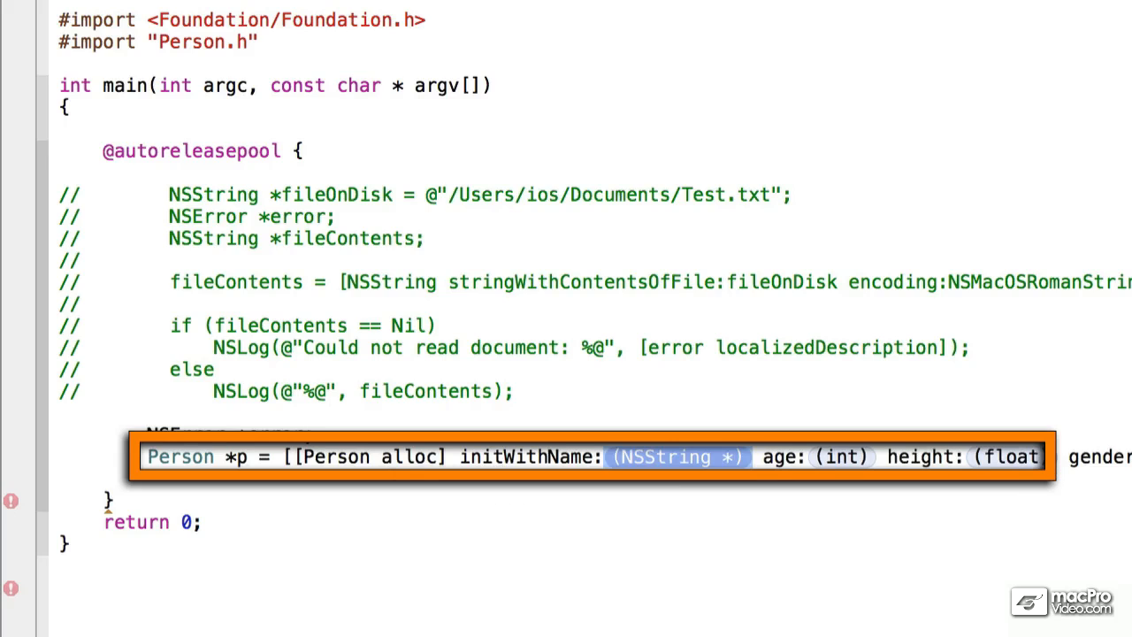
pyautogui.write('@"Jane"')
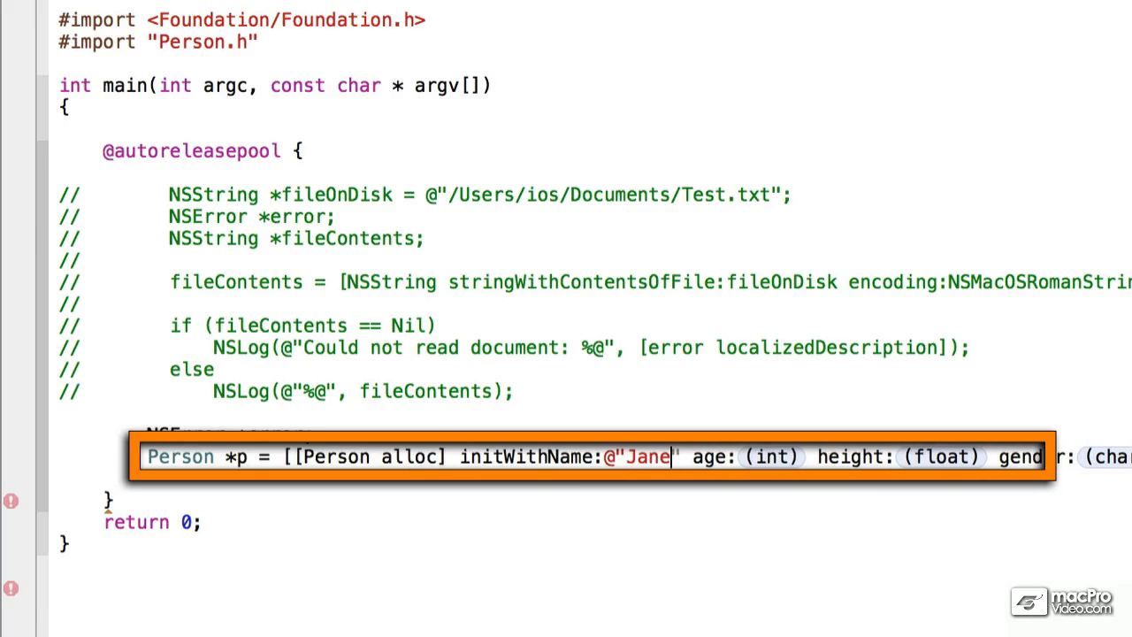
pyautogui.write('33')
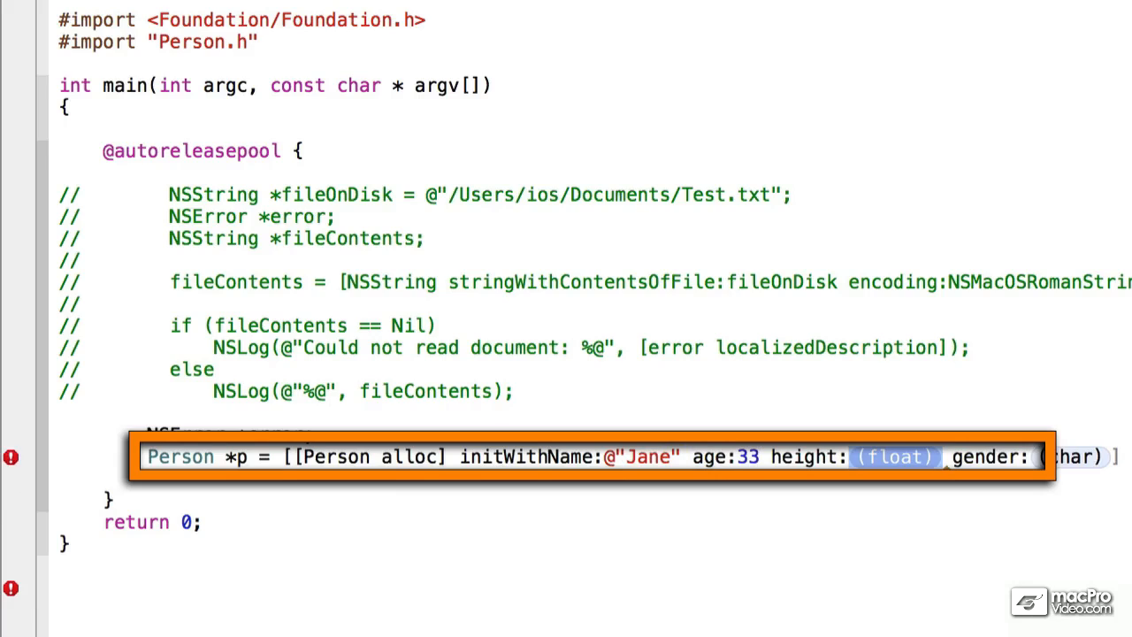
pyautogui.write('5.33')
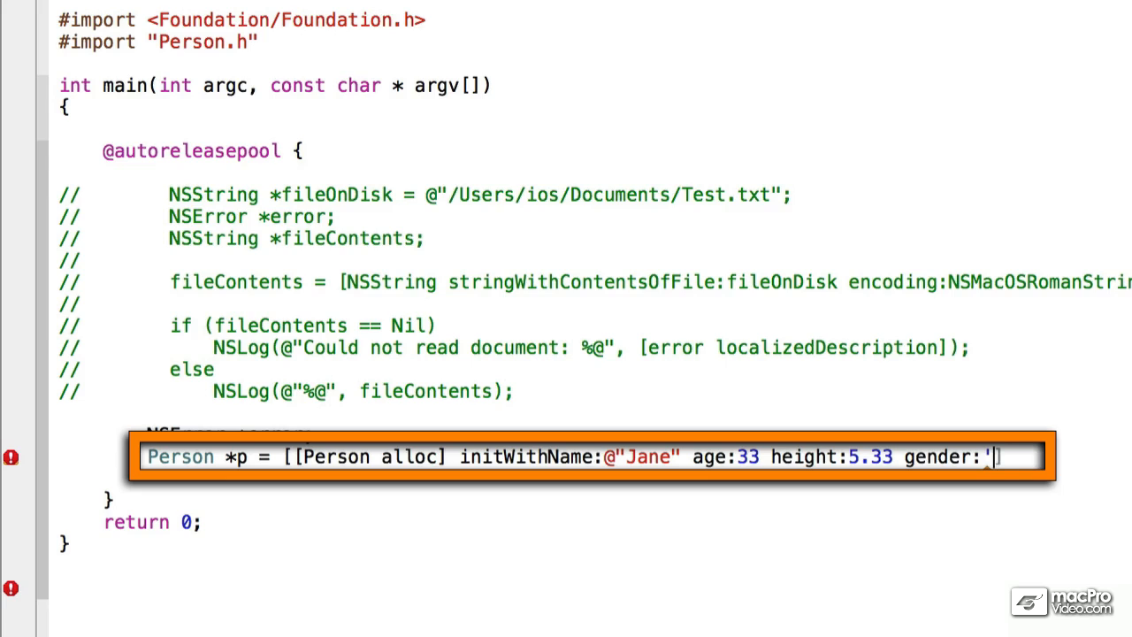
pyautogui.write("r'];")
pyautogui.write('NSS')
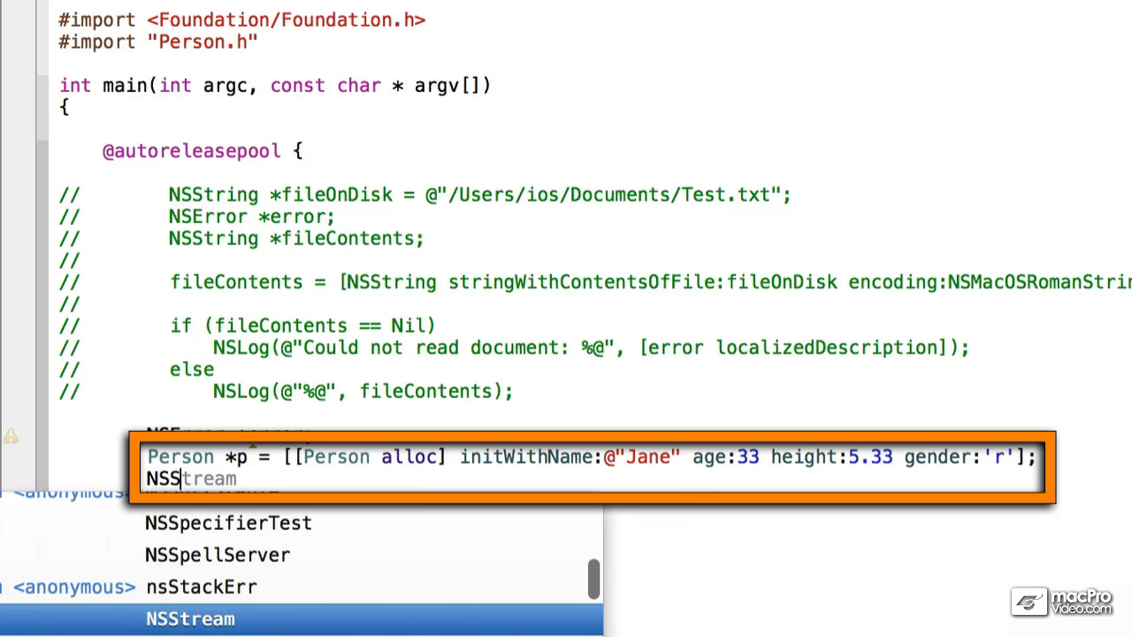
# Store the result of [p getGender2:&error] in NSString *gender
pyautogui.write('tring')
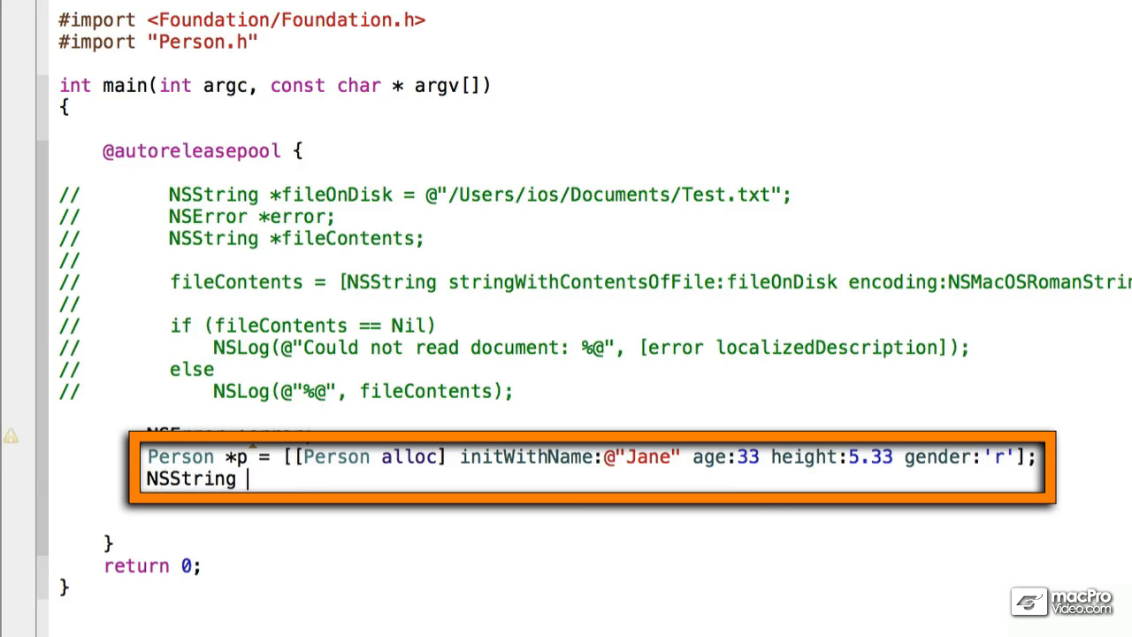
pyautogui.write('*gender')
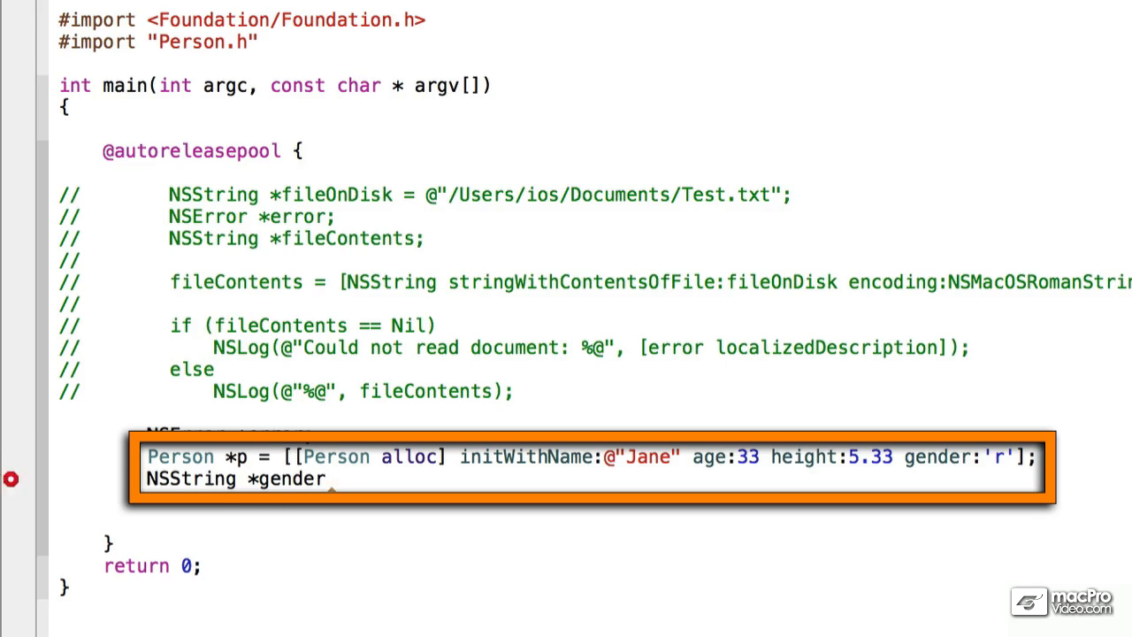
pyautogui.write('= [[')
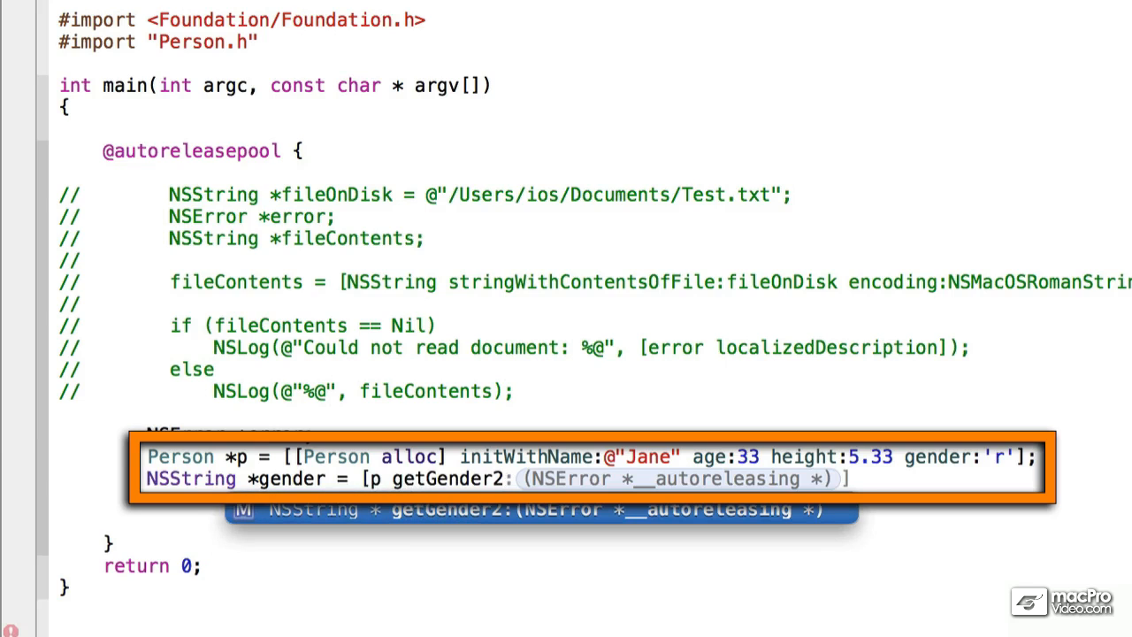
pyautogui.write('error')
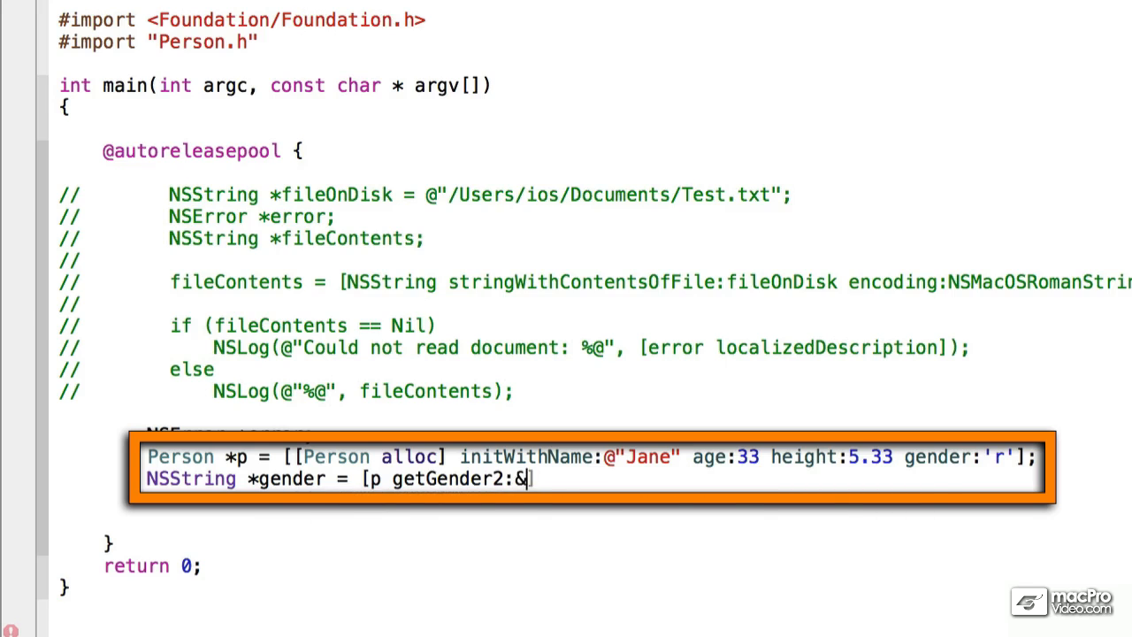
pyautogui.write('error]')
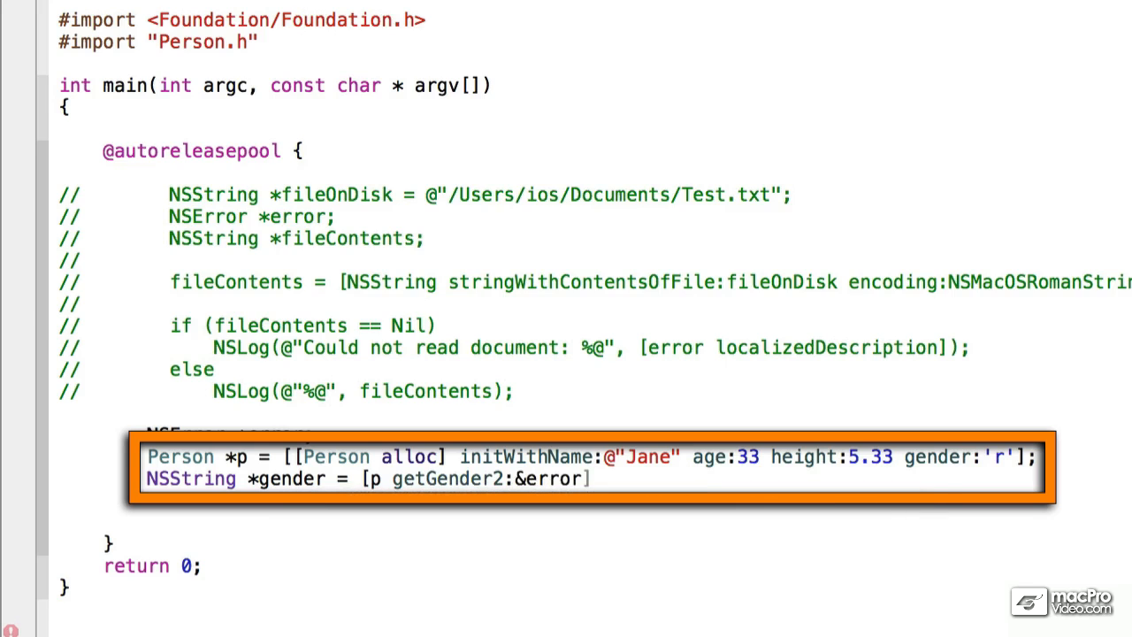
pyautogui.write(';')
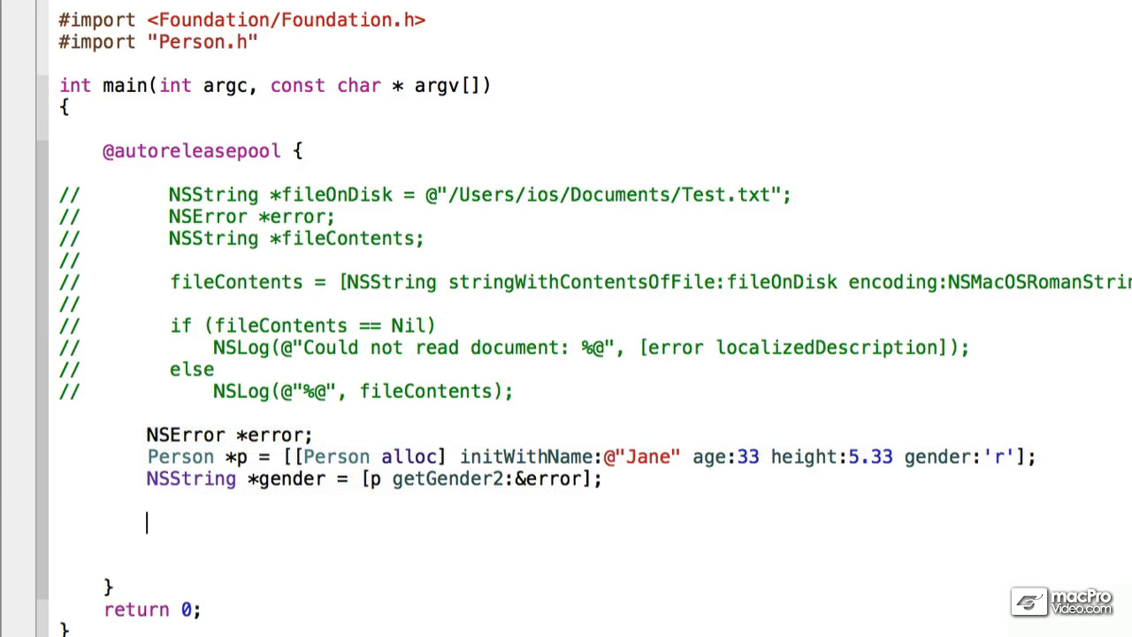
# Add if (gender == Nil) logging [error localizedDescription], then start the else branch's NSLog
pyautogui.write('if')
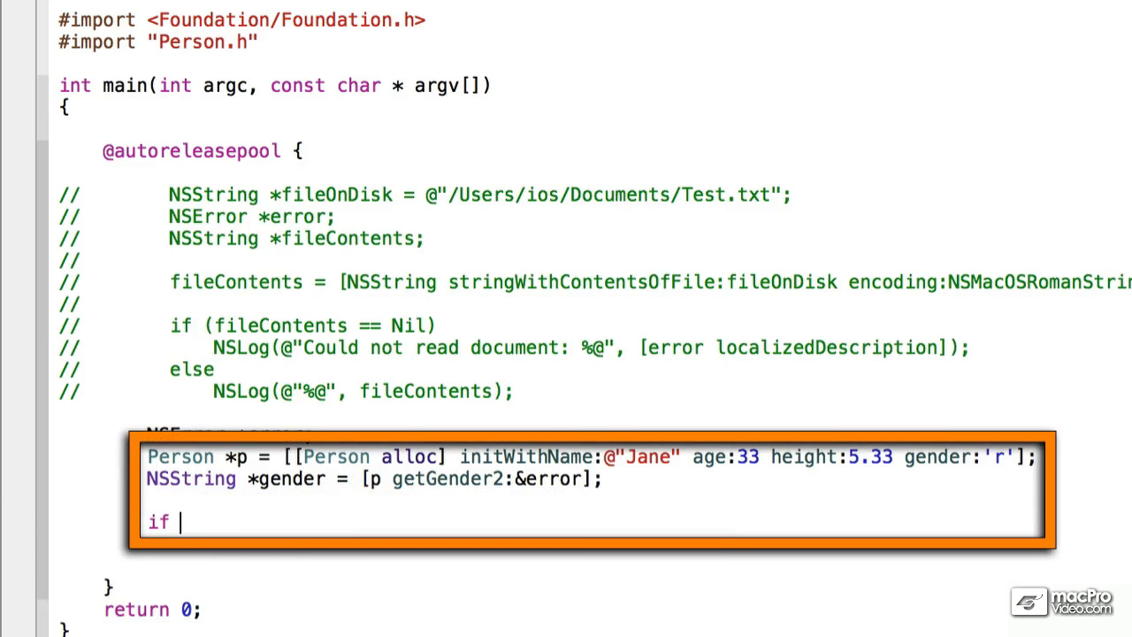
pyautogui.write('(gender)')
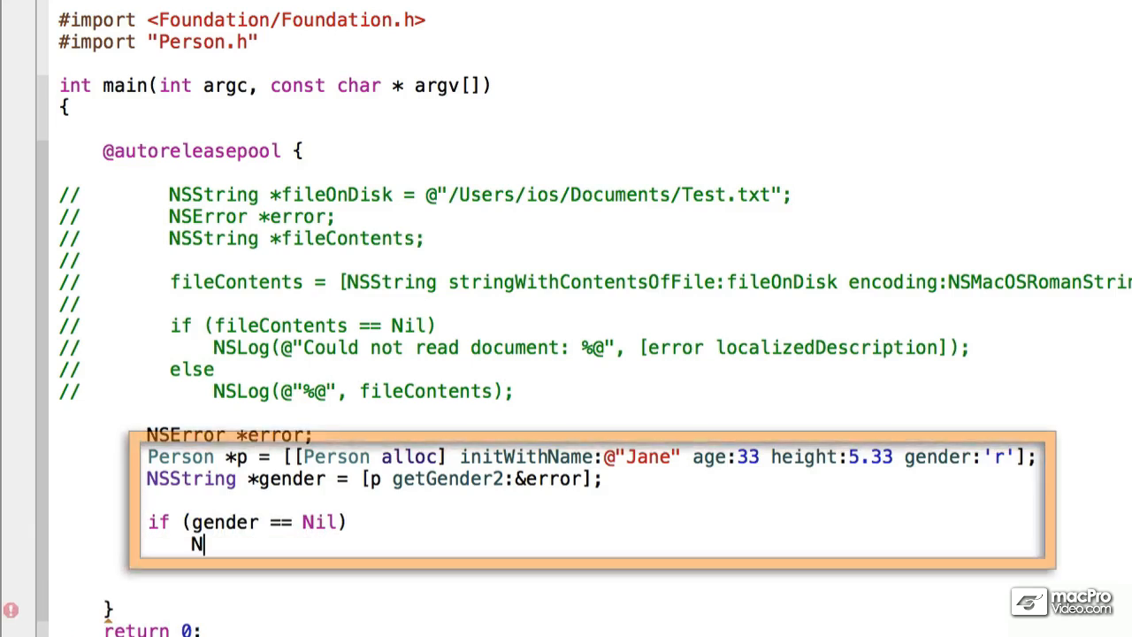
pyautogui.write('SLog(@"%@')
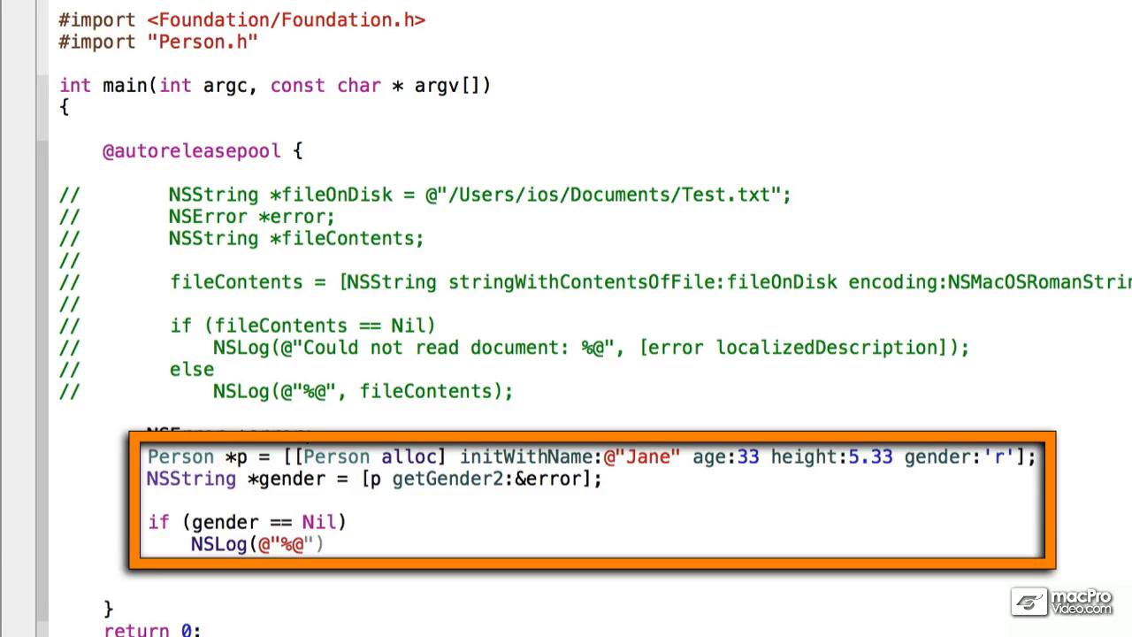
pyautogui.write(', [')
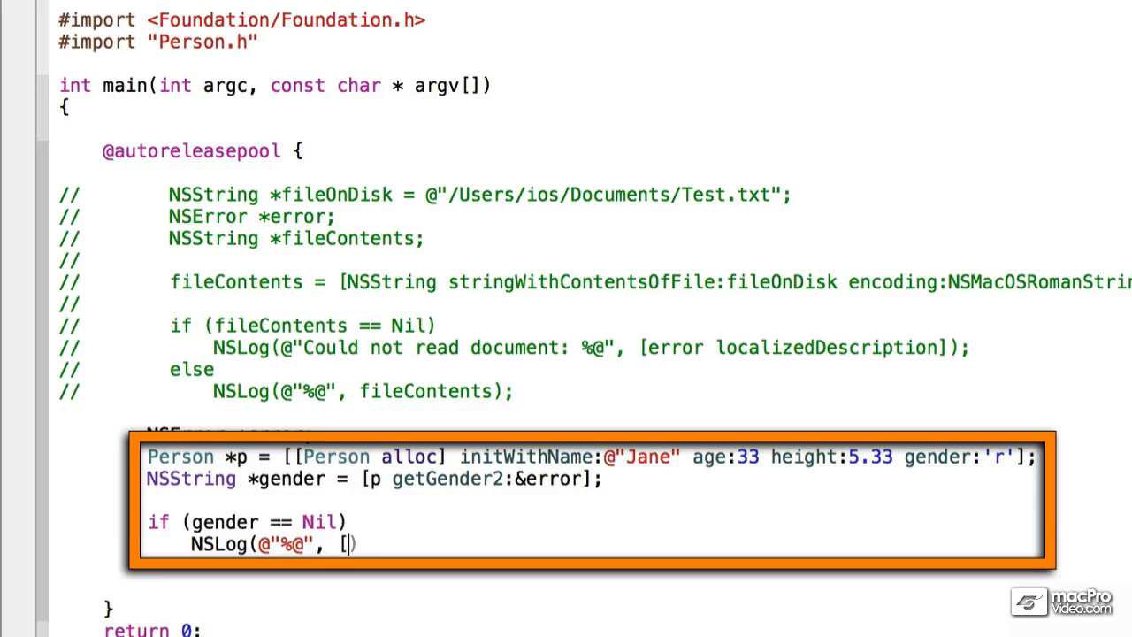
pyautogui.write('e')
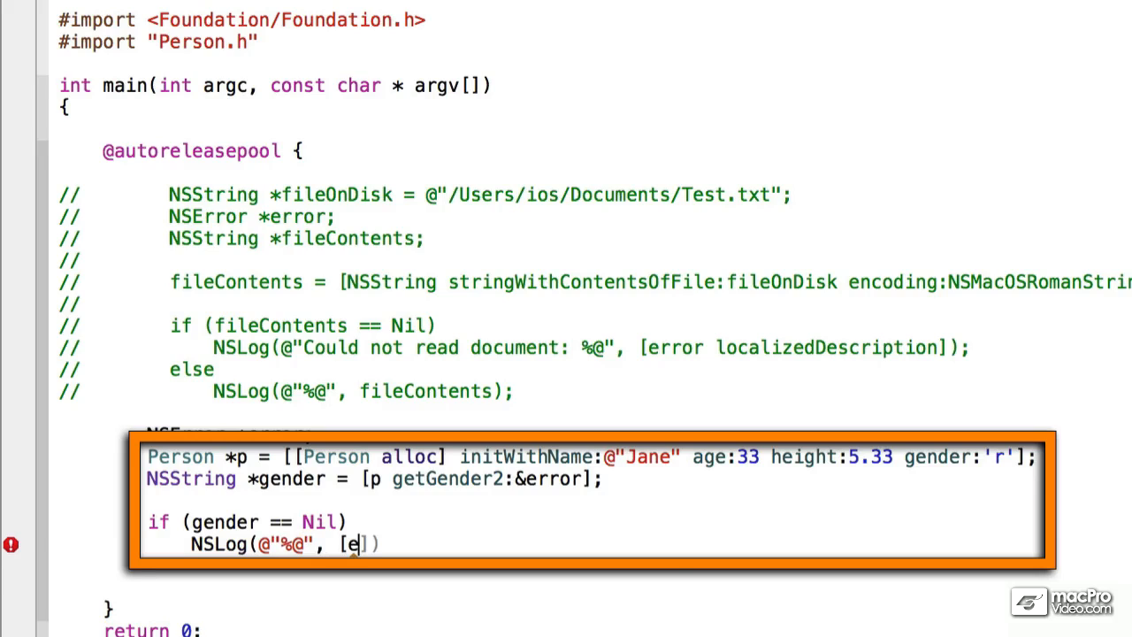
pyautogui.write('rror')
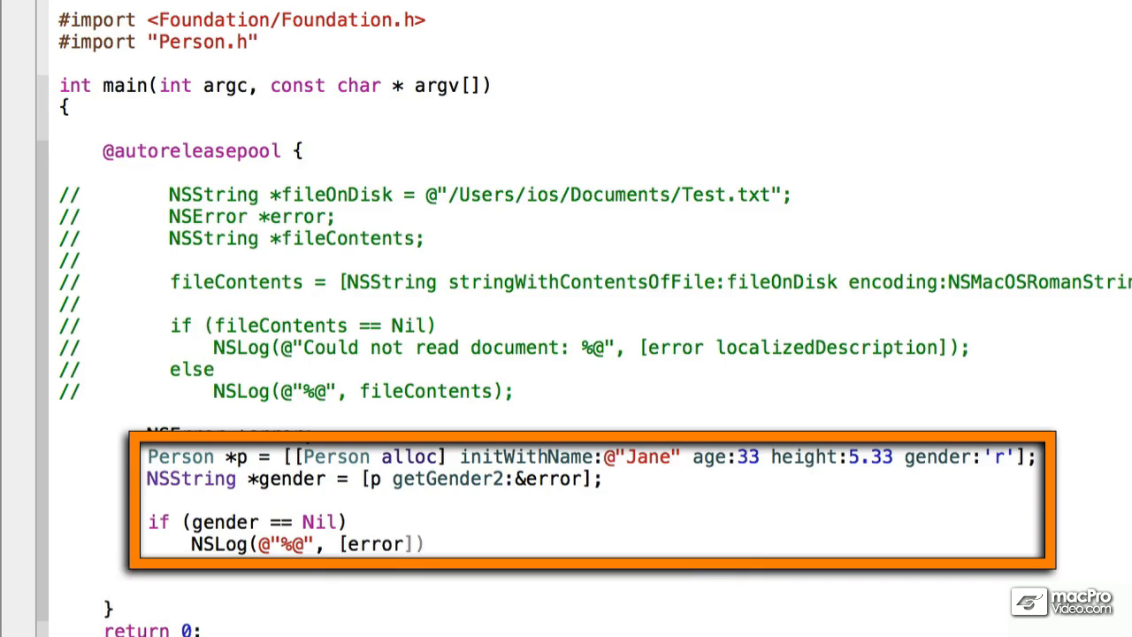
pyautogui.write('localizedDescription')
pyautogui.write('else')
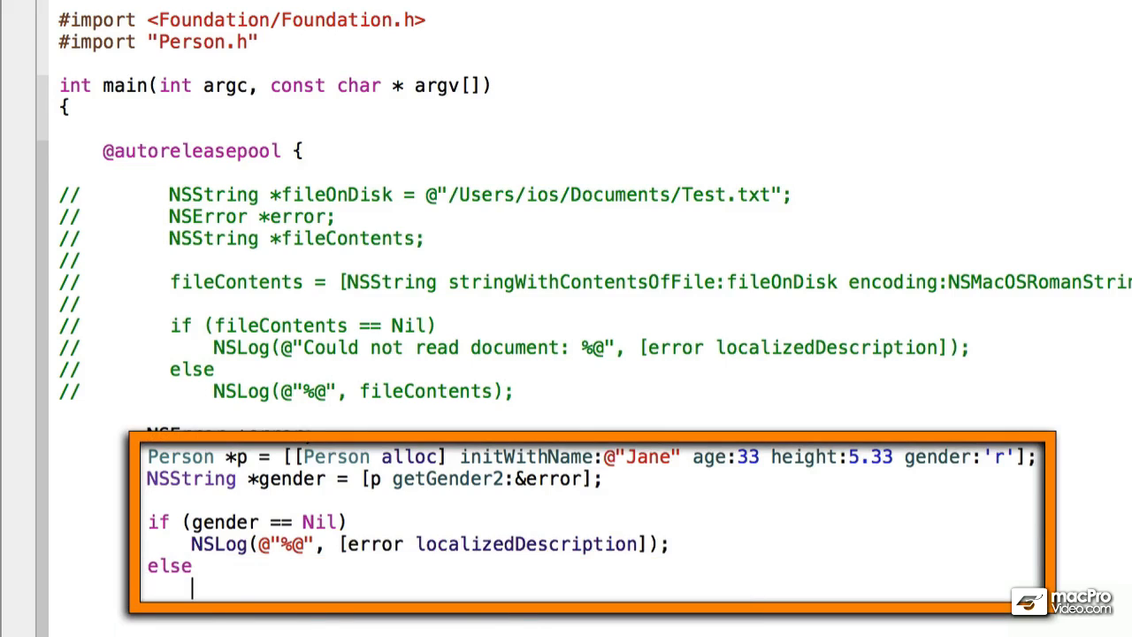
pyautogui.write('NSLog(@"%@", gender);')
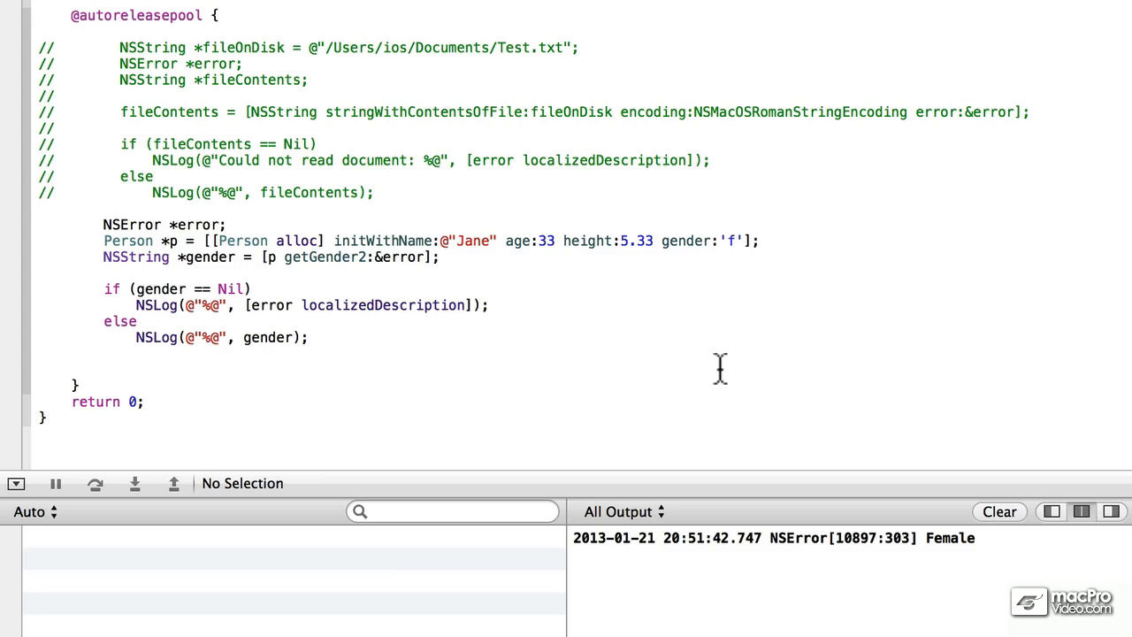
# Change Jane's gender to 'f' and run so the console prints Female
pyautogui.click(441, 256)
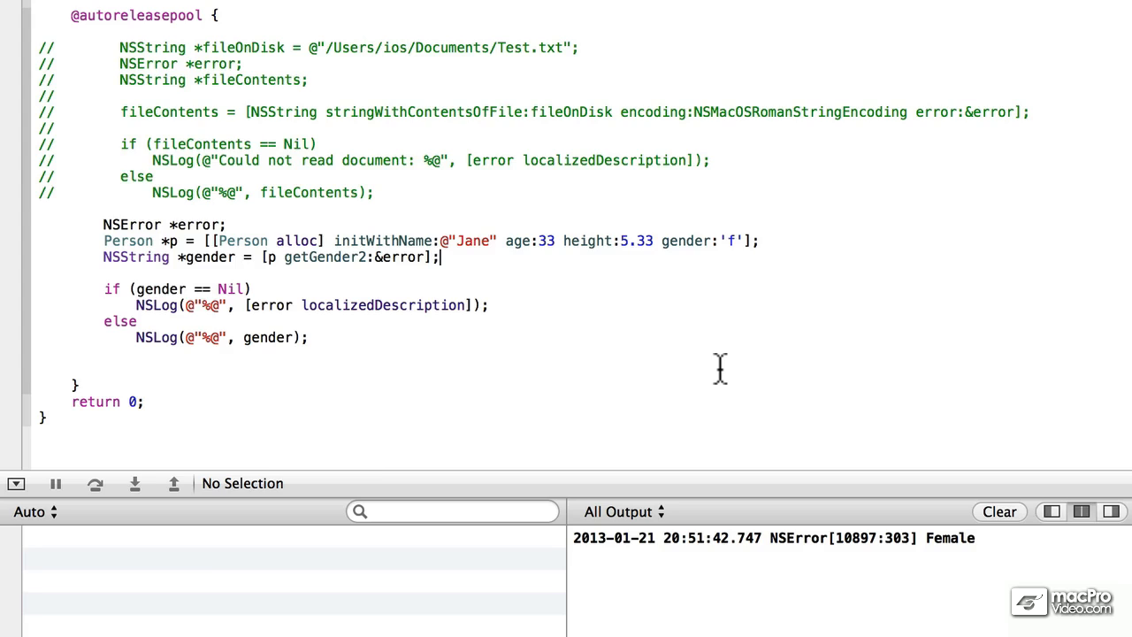